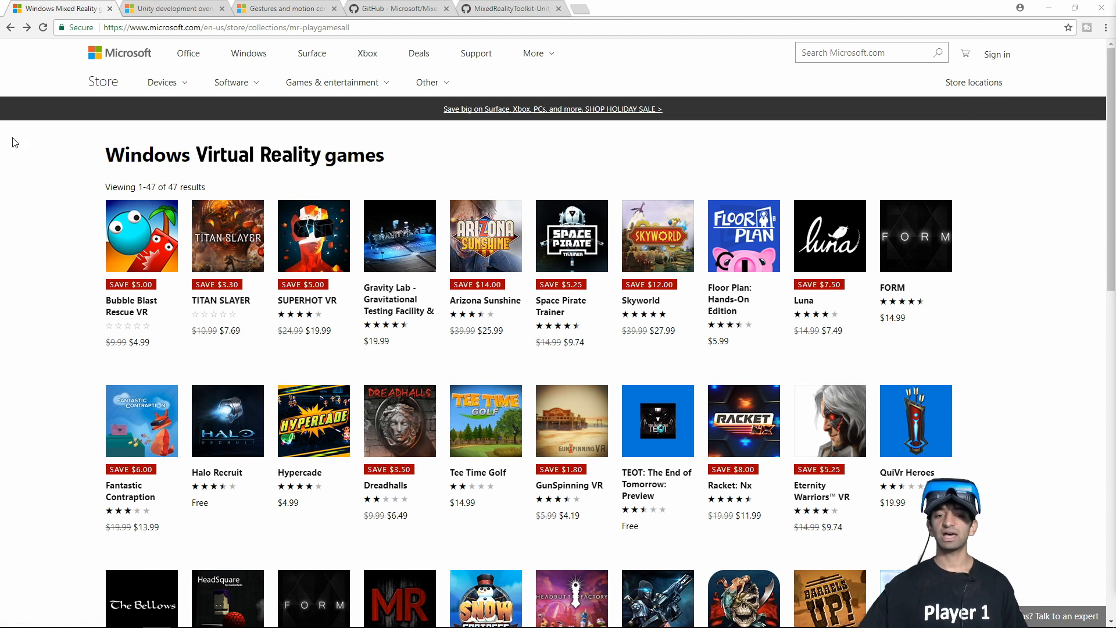
- Read the Unity development overview article down to its Per-project settings steps
{"action": "scroll", "scroll_direction": "down", "scroll_amount": 3}
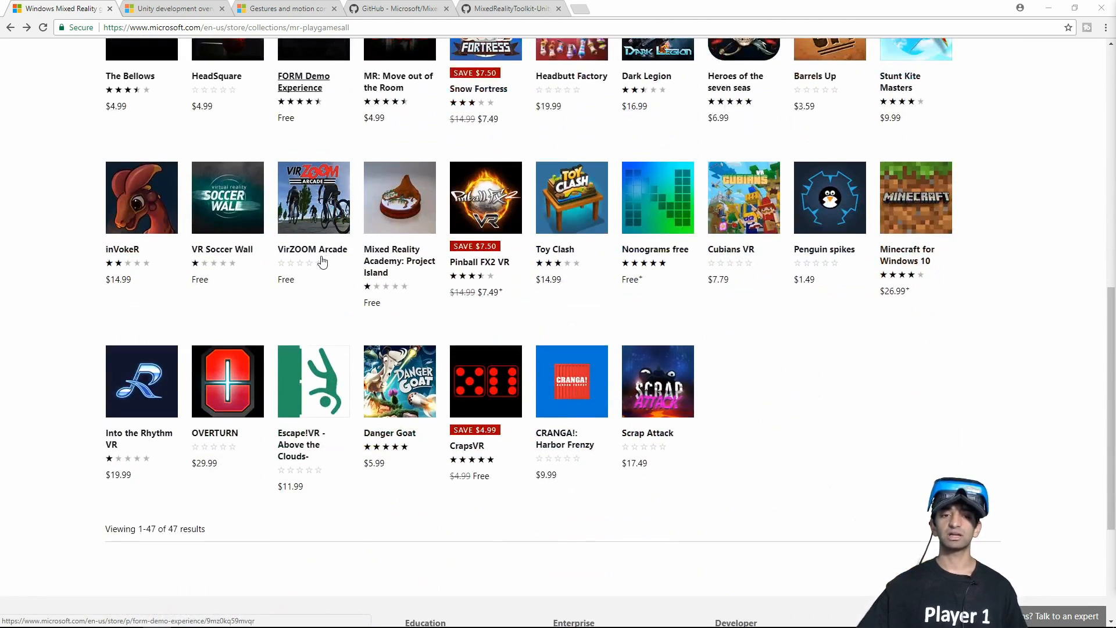
{"action": "scroll", "scroll_direction": "down", "scroll_amount": 3}
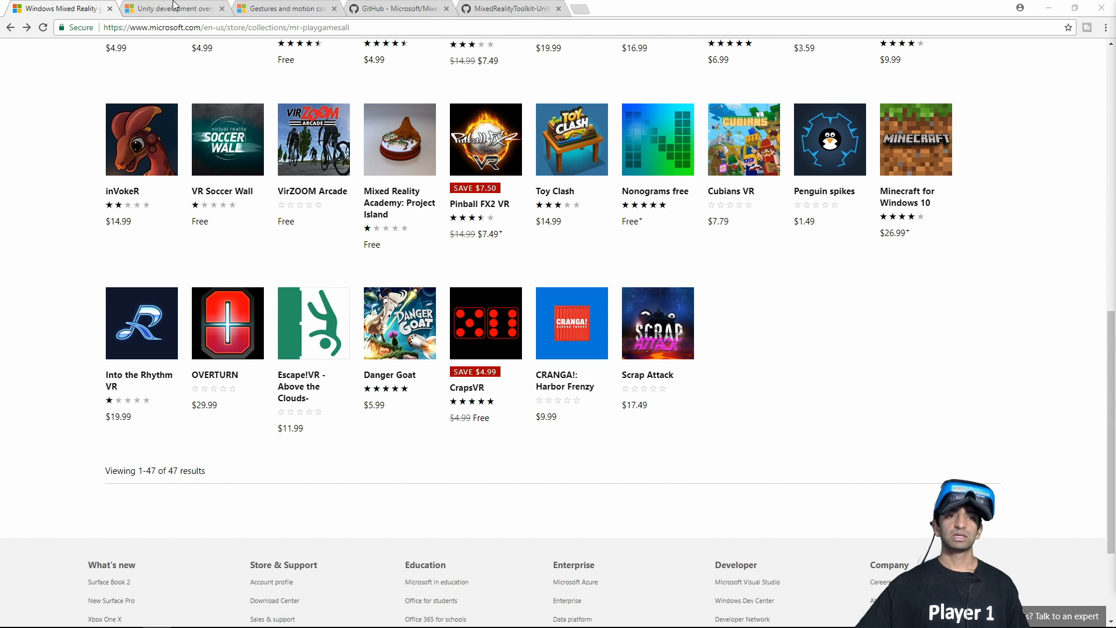
{"action": "left_click", "coordinate": [174, 9]}
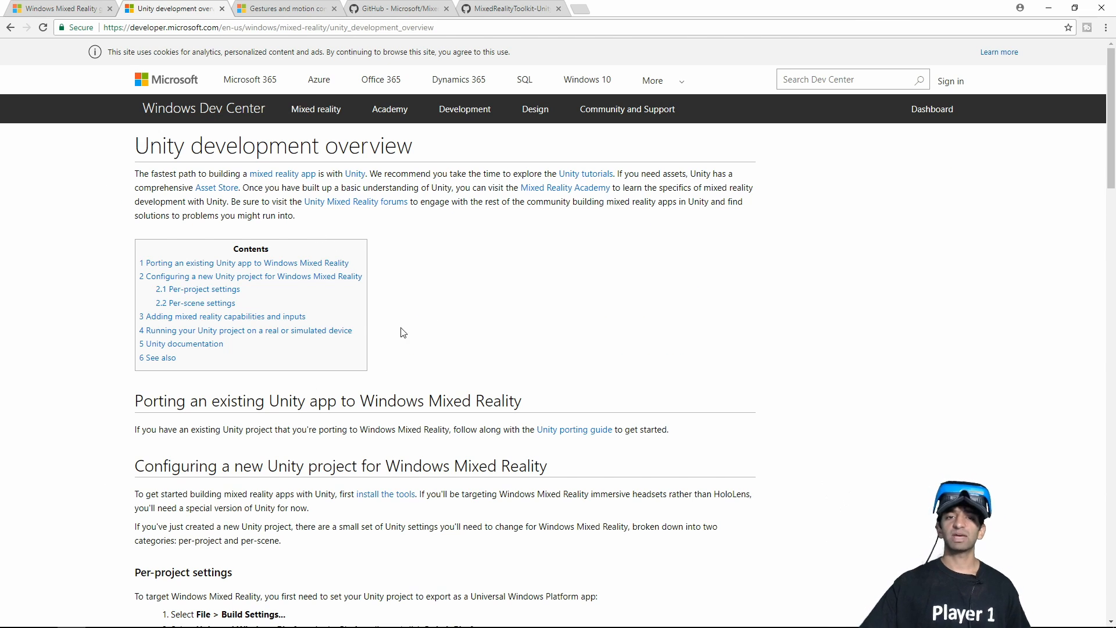
{"action": "mouse_move", "coordinate": [434, 302]}
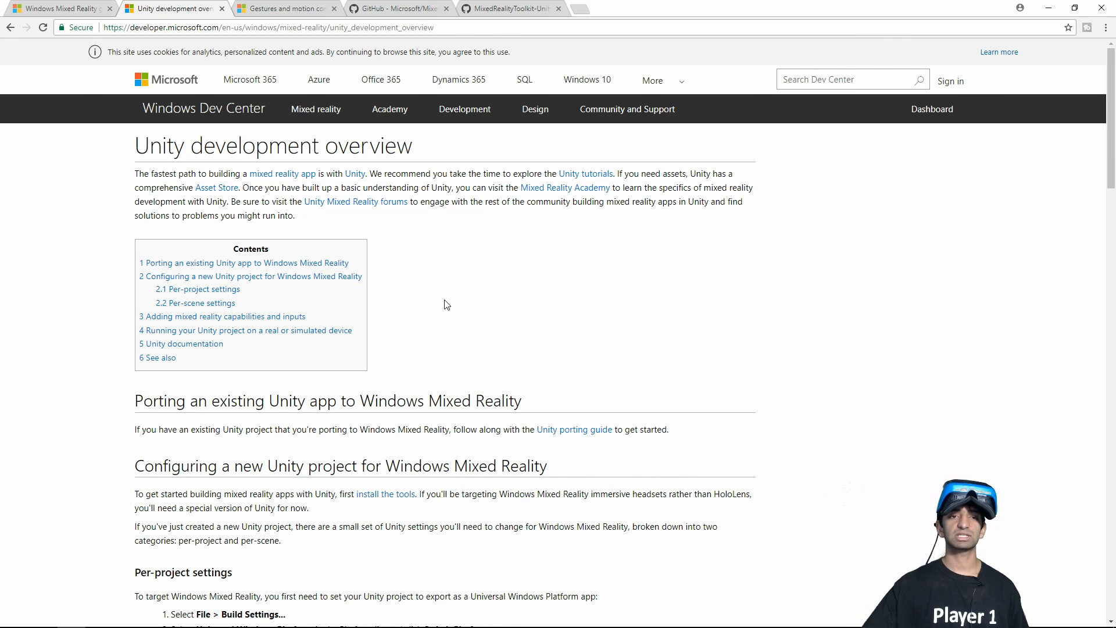
{"action": "scroll", "scroll_direction": "down", "scroll_amount": 3}
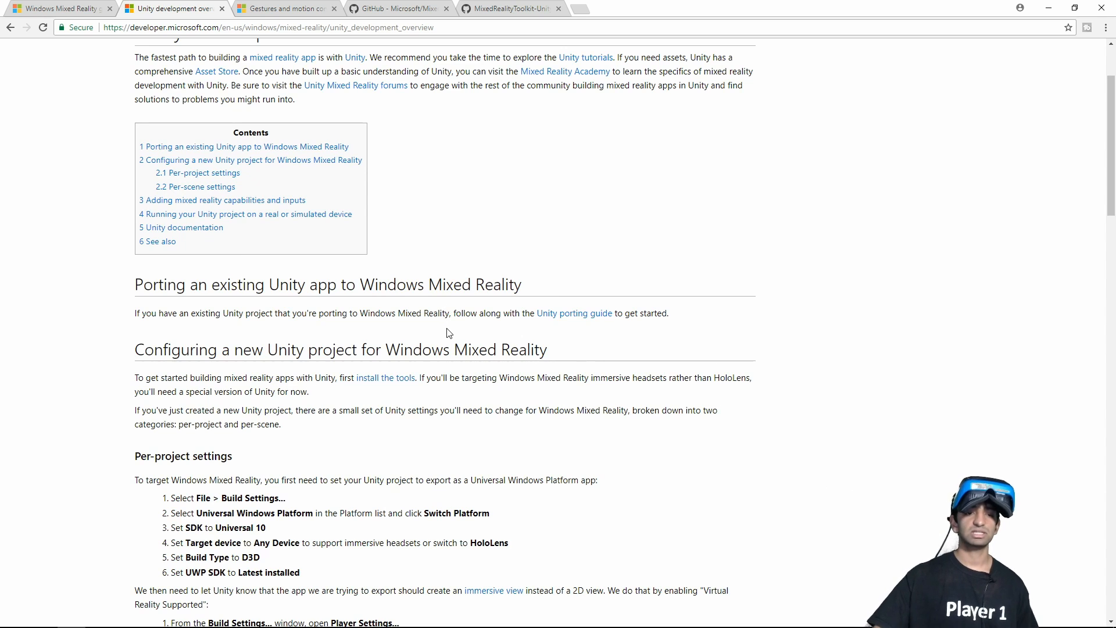
{"action": "scroll", "scroll_direction": "up", "scroll_amount": 3}
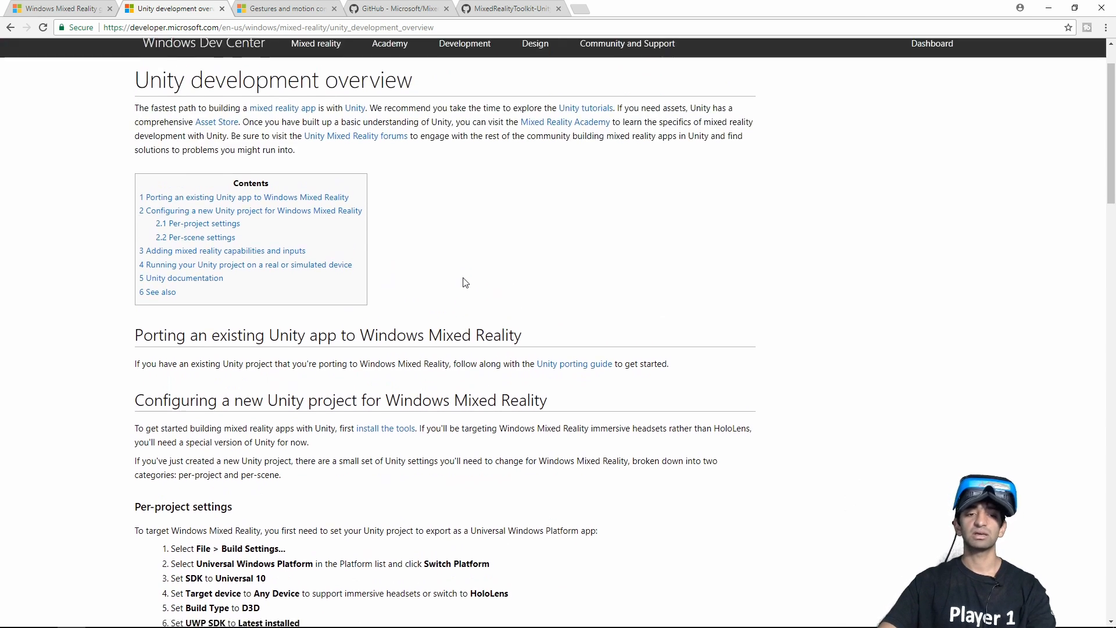
{"action": "scroll", "scroll_direction": "down", "scroll_amount": 3}
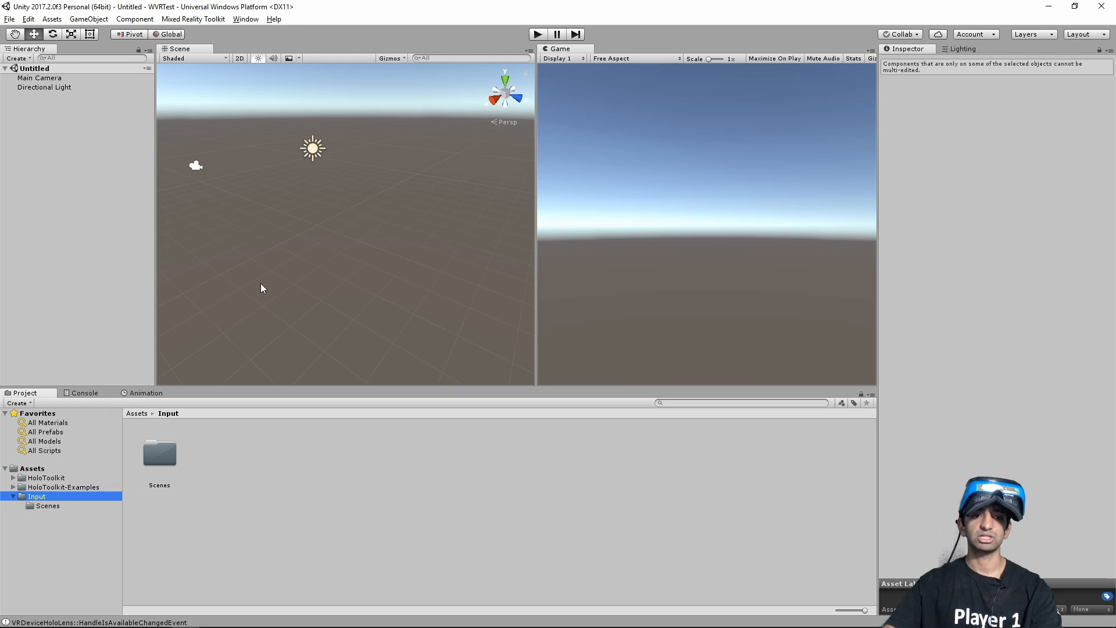
- Bring up Build Settings showing the Universal Windows Platform target, build type and SDK
{"action": "left_click", "coordinate": [45, 134]}
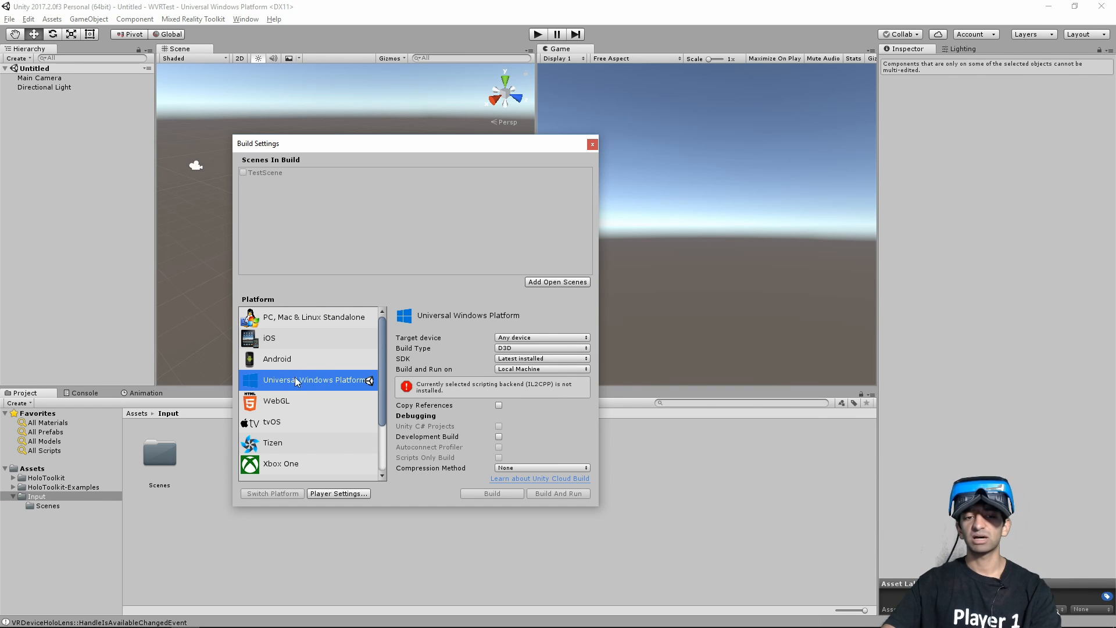
{"action": "mouse_move", "coordinate": [456, 361]}
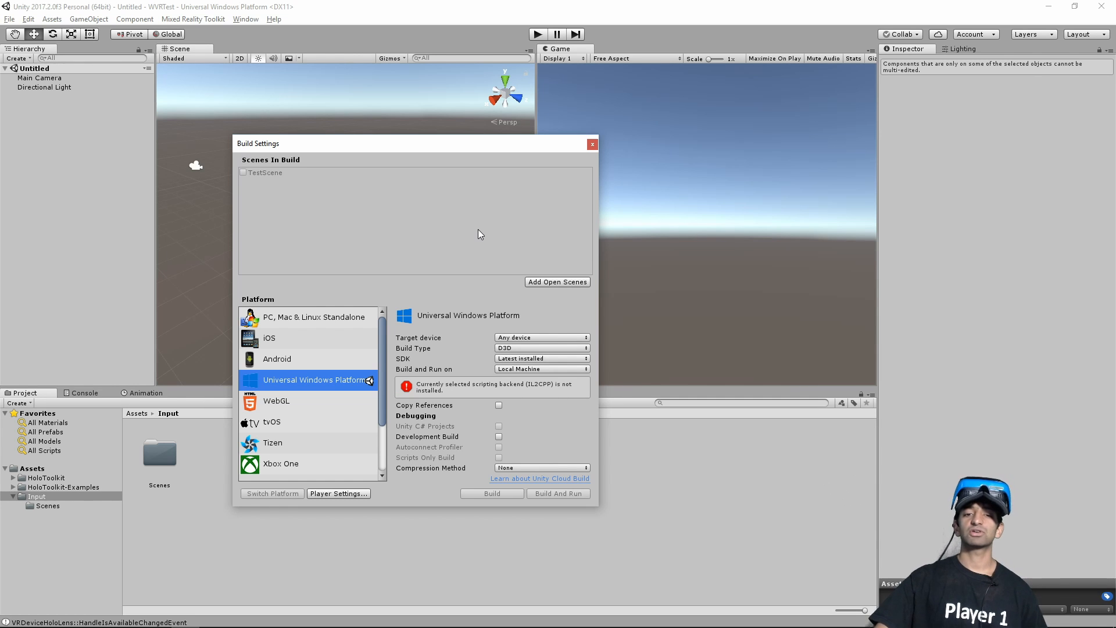
{"action": "mouse_move", "coordinate": [420, 349]}
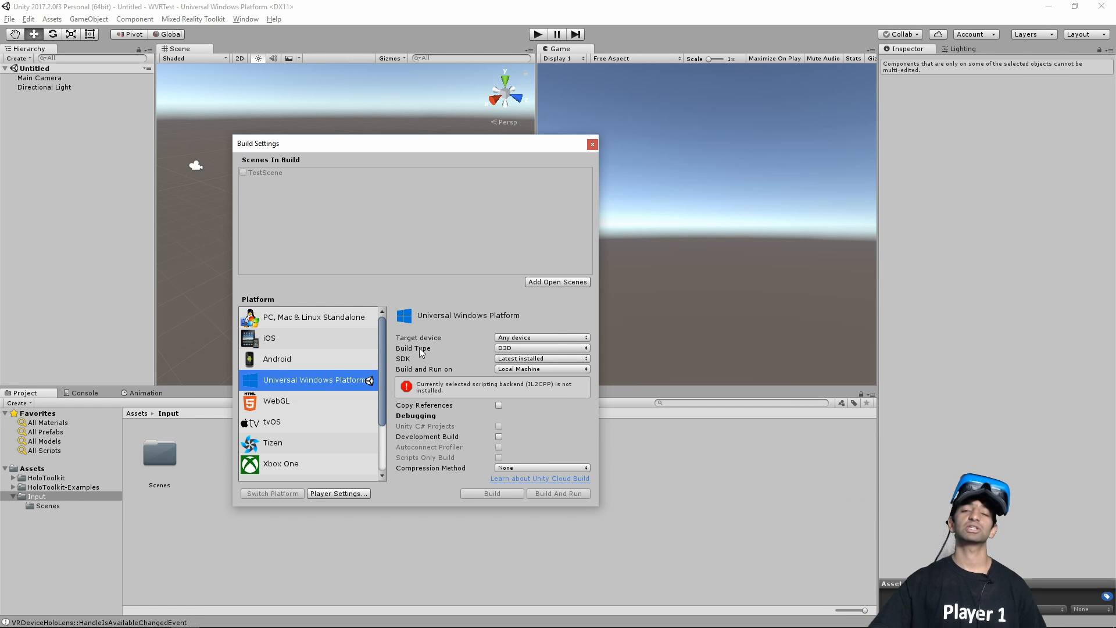
{"action": "mouse_move", "coordinate": [420, 342]}
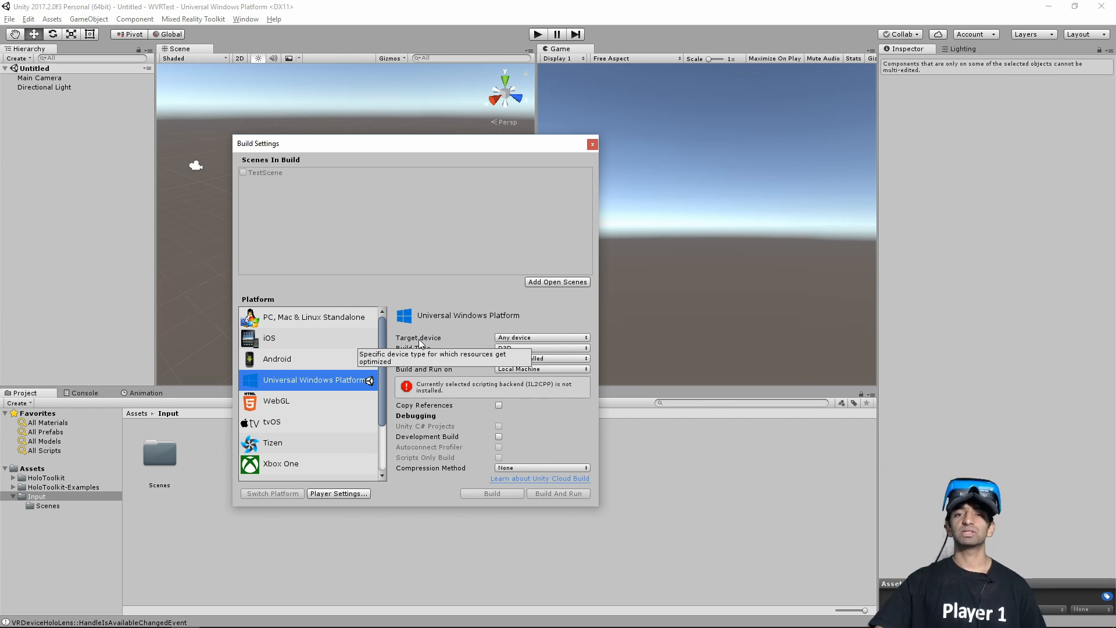
{"action": "mouse_move", "coordinate": [415, 337]}
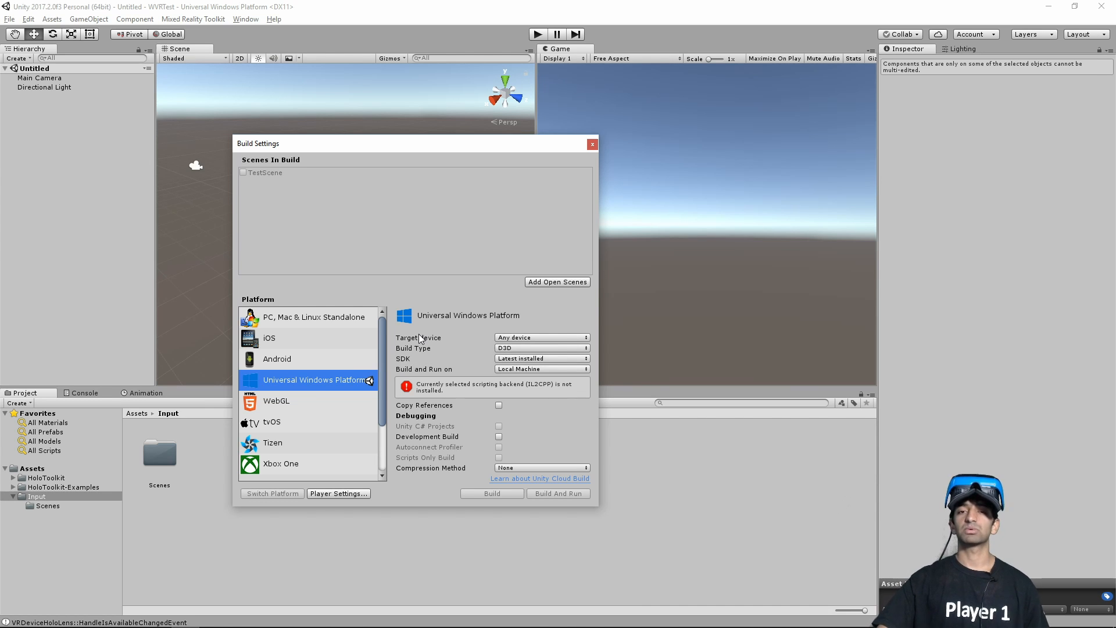
{"action": "mouse_move", "coordinate": [484, 346]}
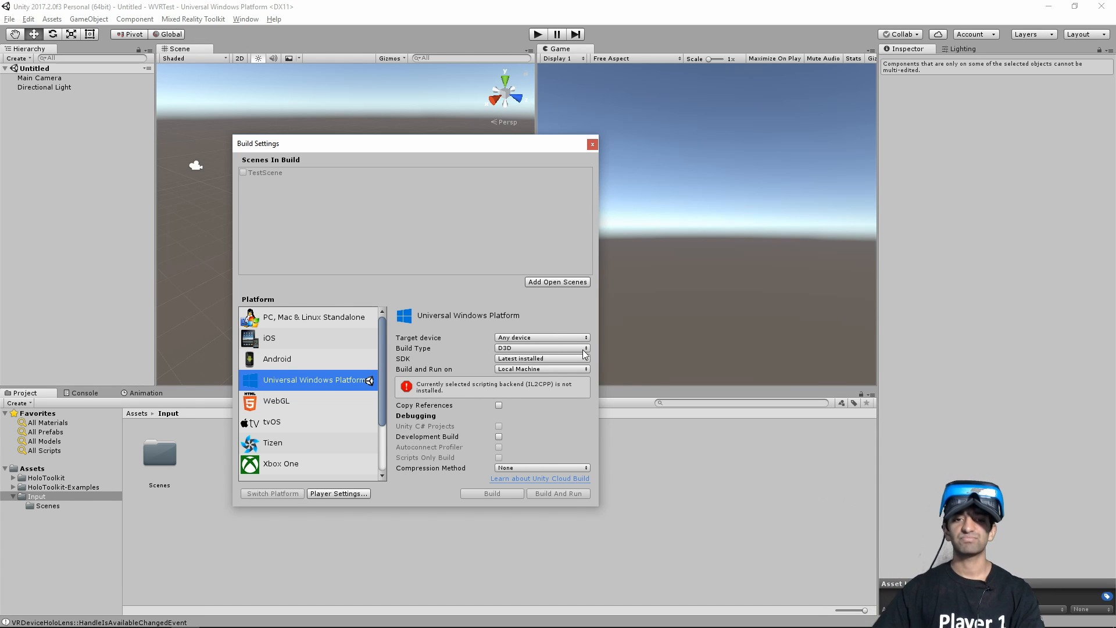
{"action": "mouse_move", "coordinate": [445, 240]}
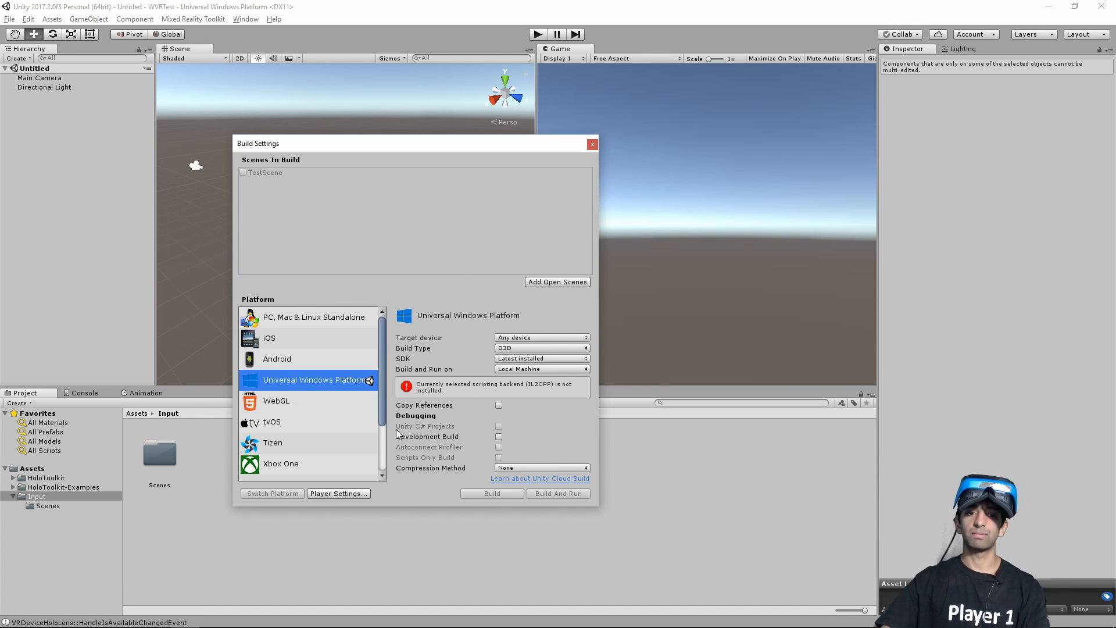
- Review UWP player settings, collapsing Publishing Settings and expanding XR Settings to confirm Virtual Reality Supported
{"action": "left_click", "coordinate": [338, 493]}
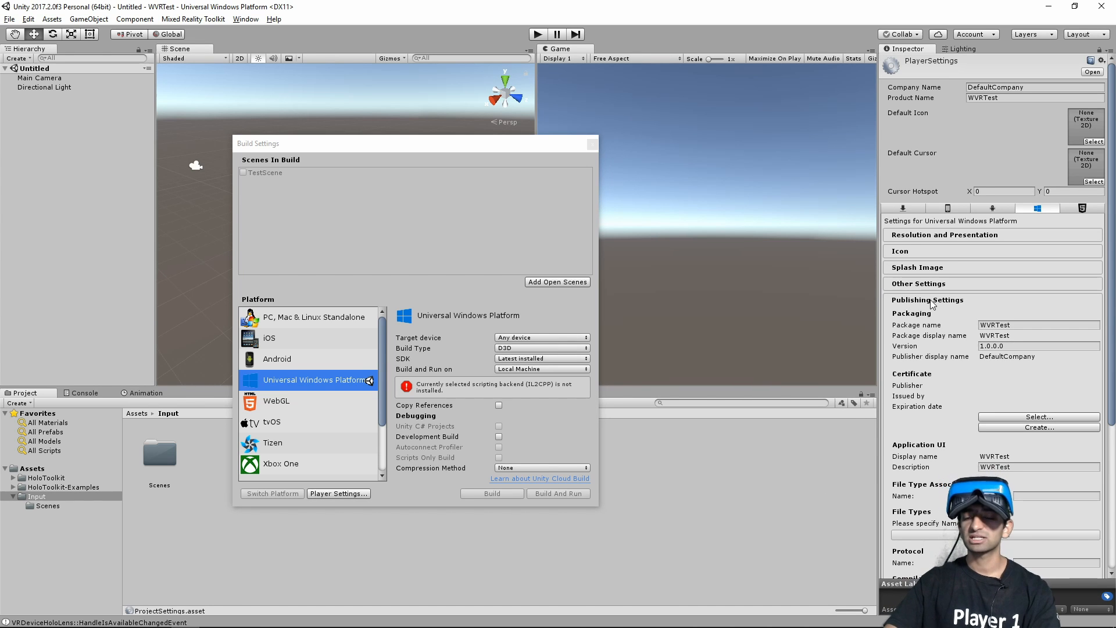
{"action": "left_click", "coordinate": [927, 299]}
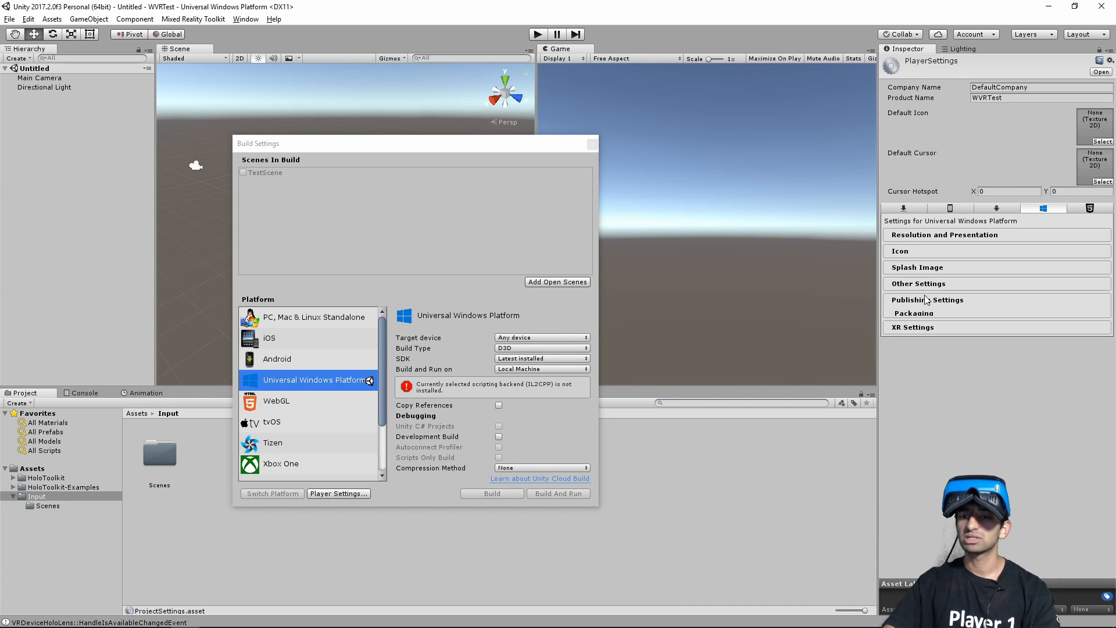
{"action": "left_click", "coordinate": [912, 327]}
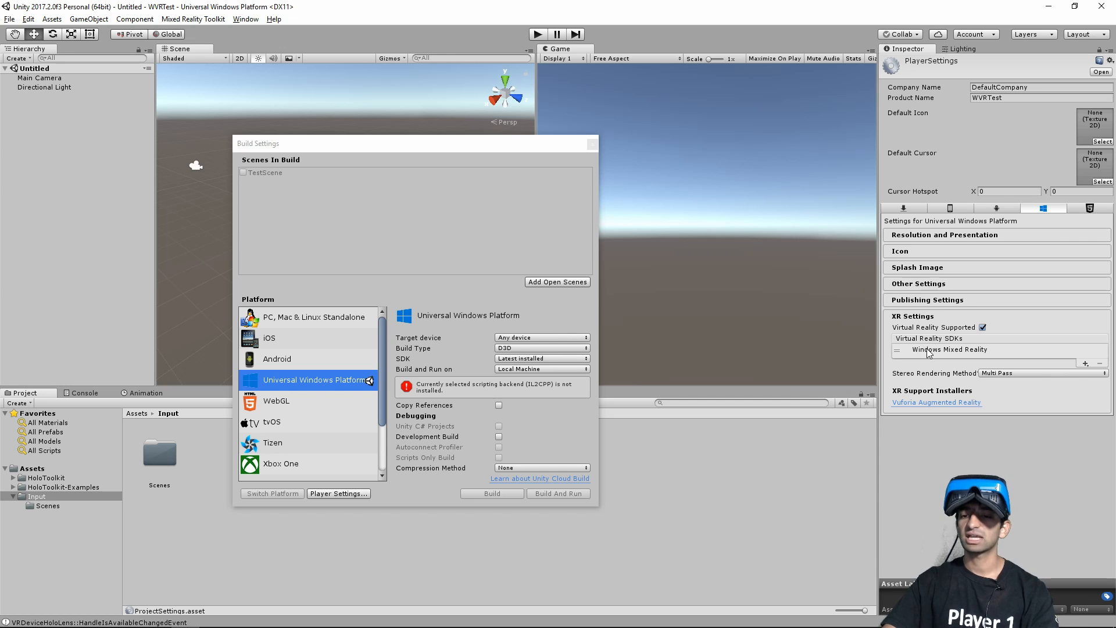
{"action": "mouse_move", "coordinate": [977, 349]}
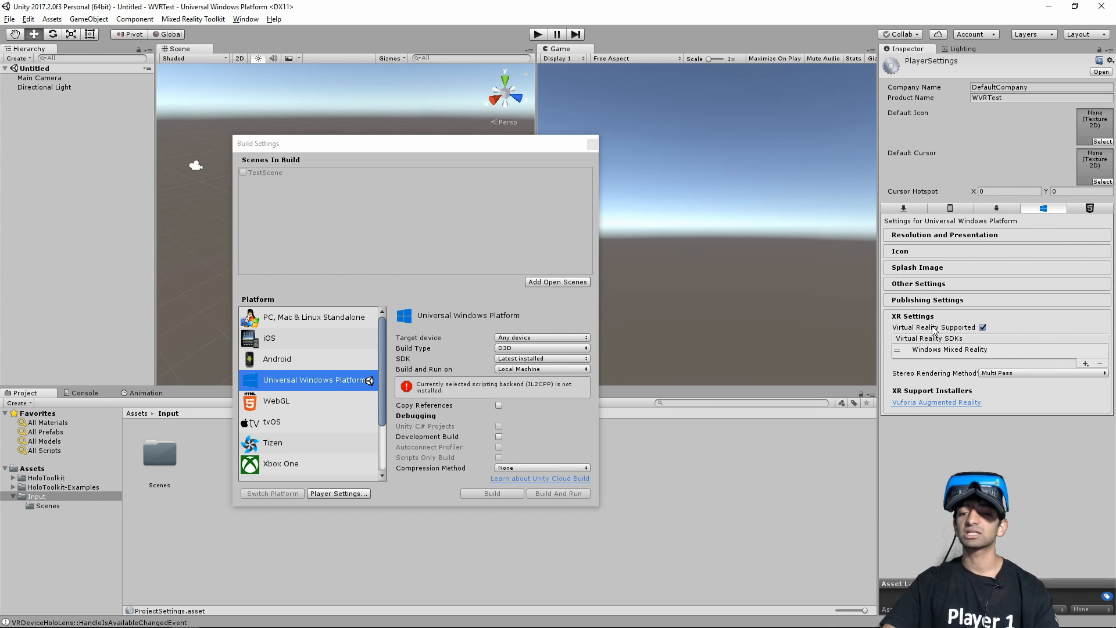
{"action": "left_click", "coordinate": [913, 316]}
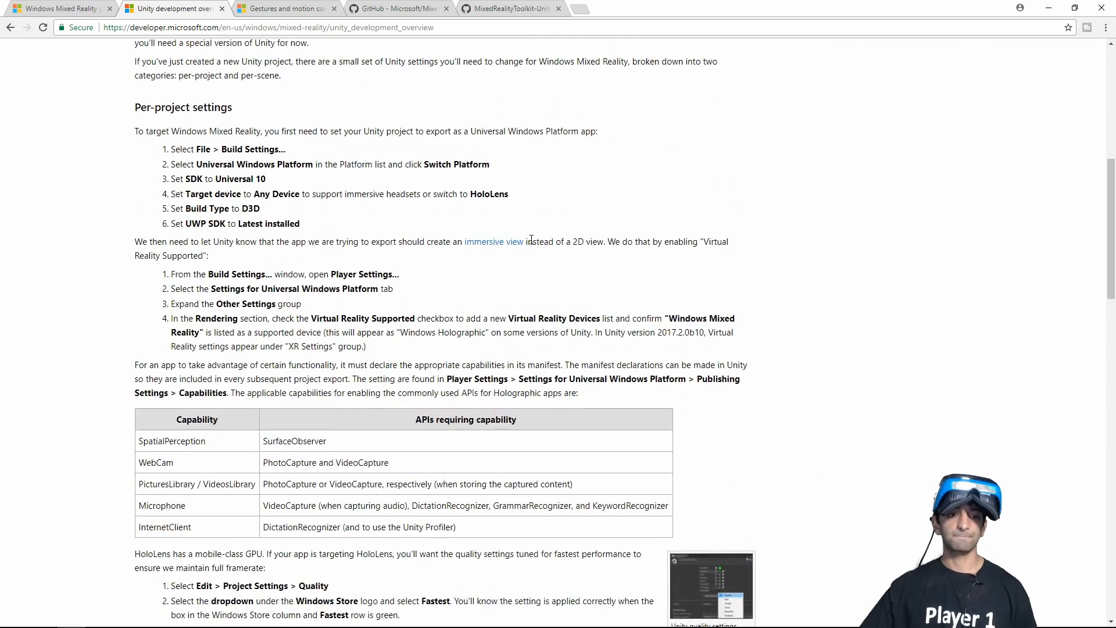
{"action": "scroll", "scroll_direction": "down", "scroll_amount": 3}
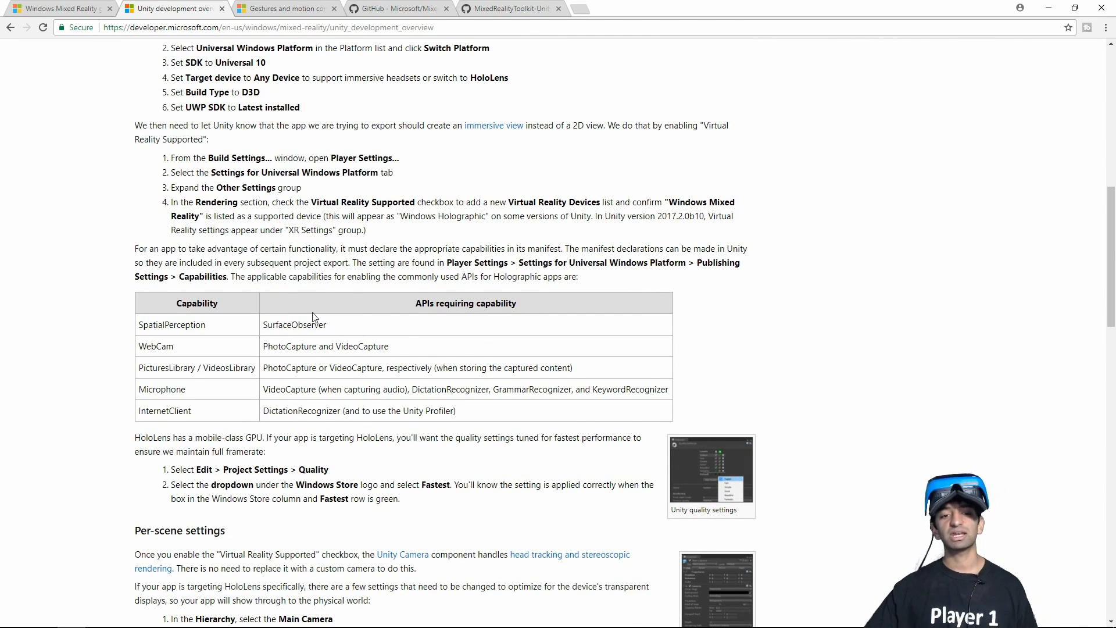
{"action": "mouse_move", "coordinate": [428, 319]}
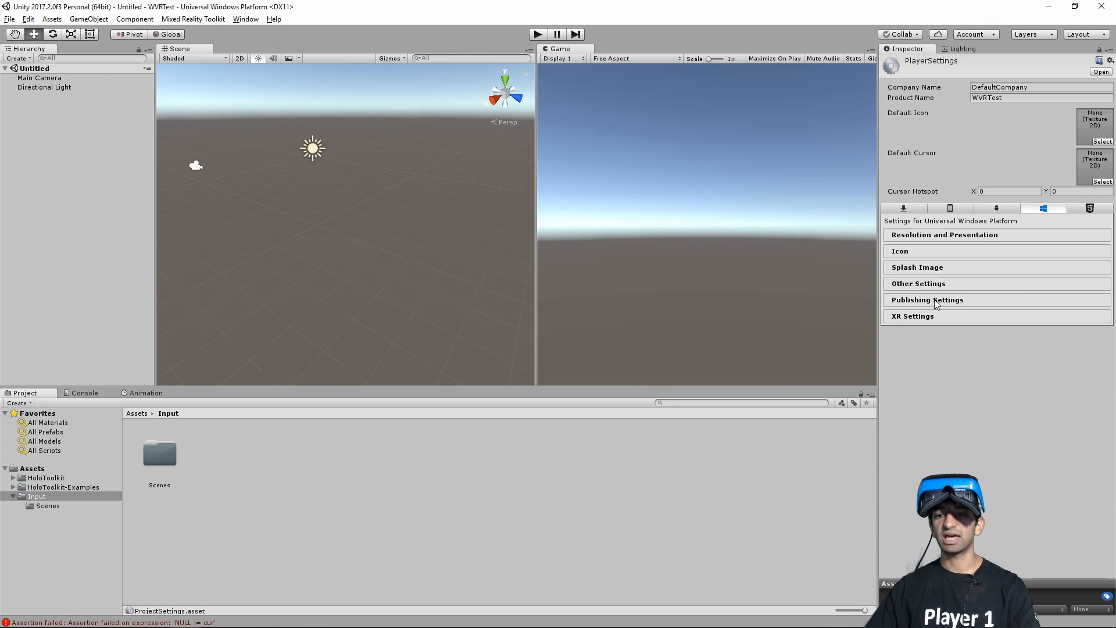
- Show the publishing Capabilities list (WebCam, Microphone, VideosLibrary) and return to the documentation article
{"action": "left_click", "coordinate": [927, 300]}
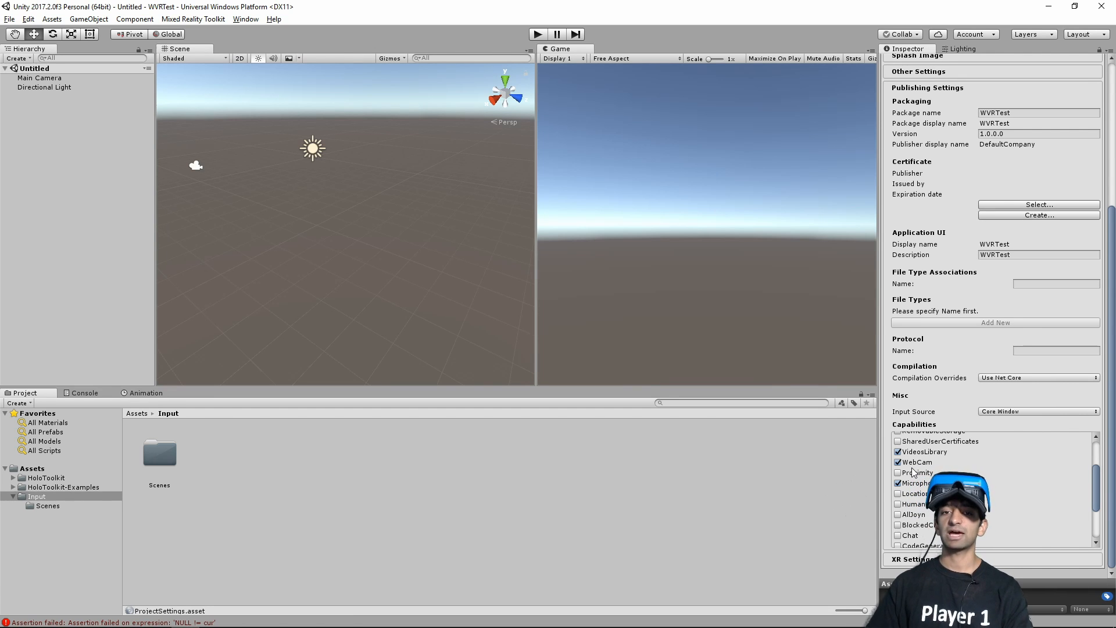
{"action": "key", "text": "alt+tab"}
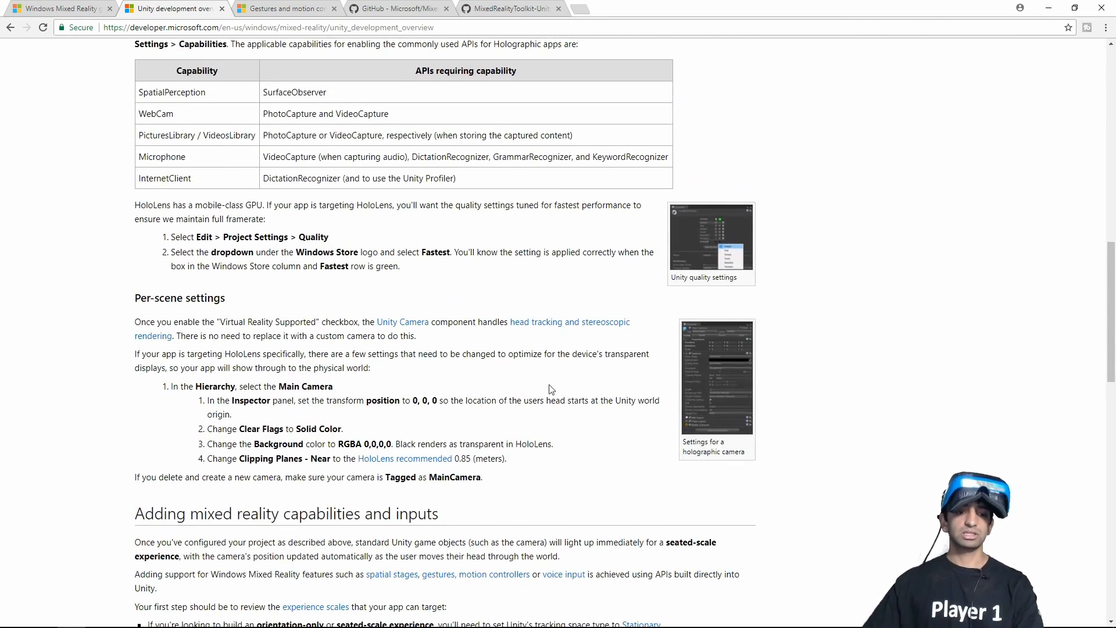
- Scroll past the Per-scene settings section toward the Gestures and motion controllers article
{"action": "scroll", "scroll_direction": "down", "scroll_amount": 3}
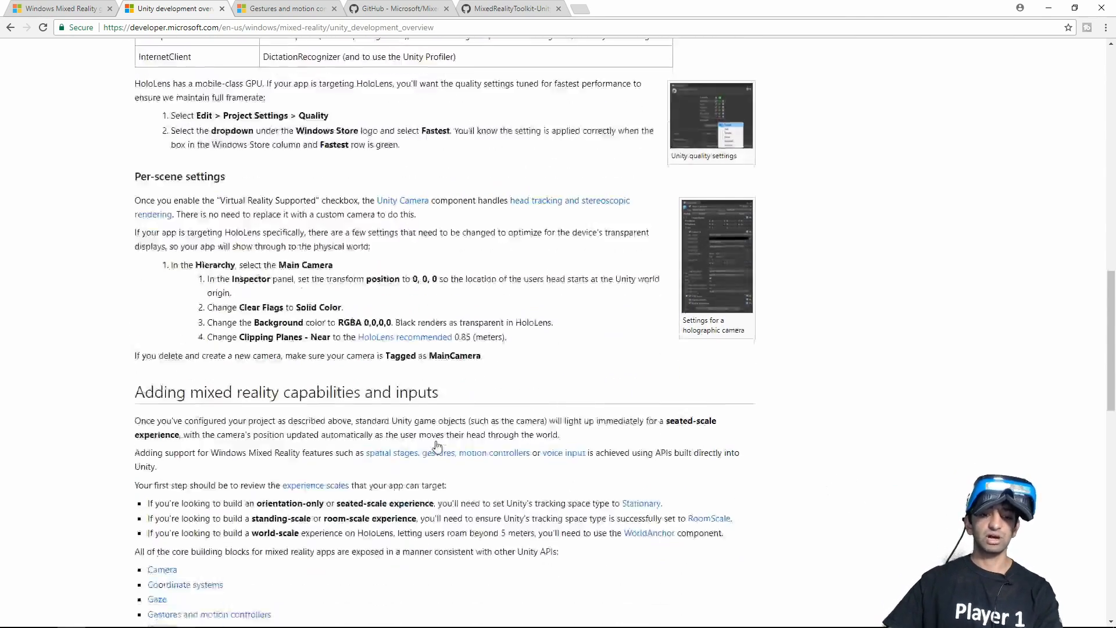
{"action": "scroll", "scroll_direction": "down", "scroll_amount": 3}
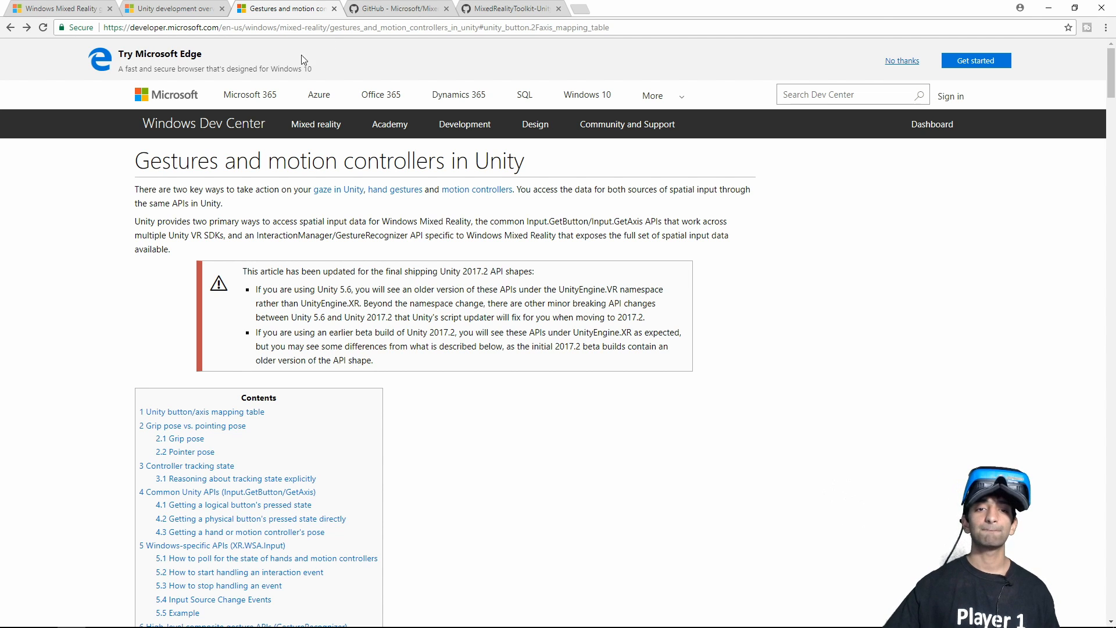
- Read through the button/axis mapping table, grip pose, pointer pose and tracking state sections
{"action": "scroll", "scroll_direction": "down", "scroll_amount": 3}
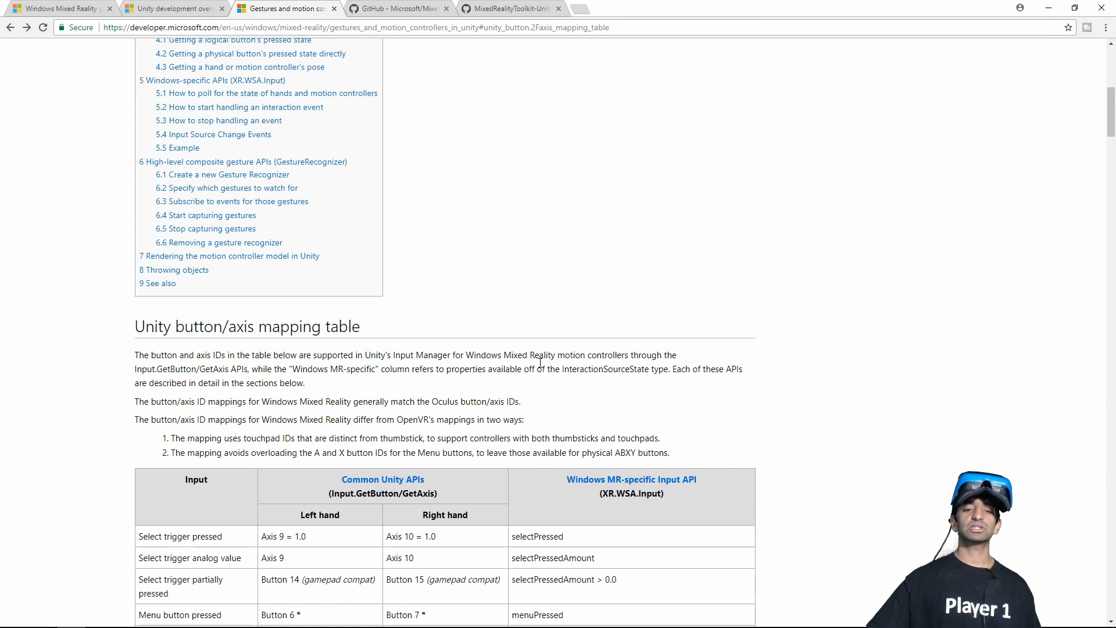
{"action": "mouse_move", "coordinate": [588, 329]}
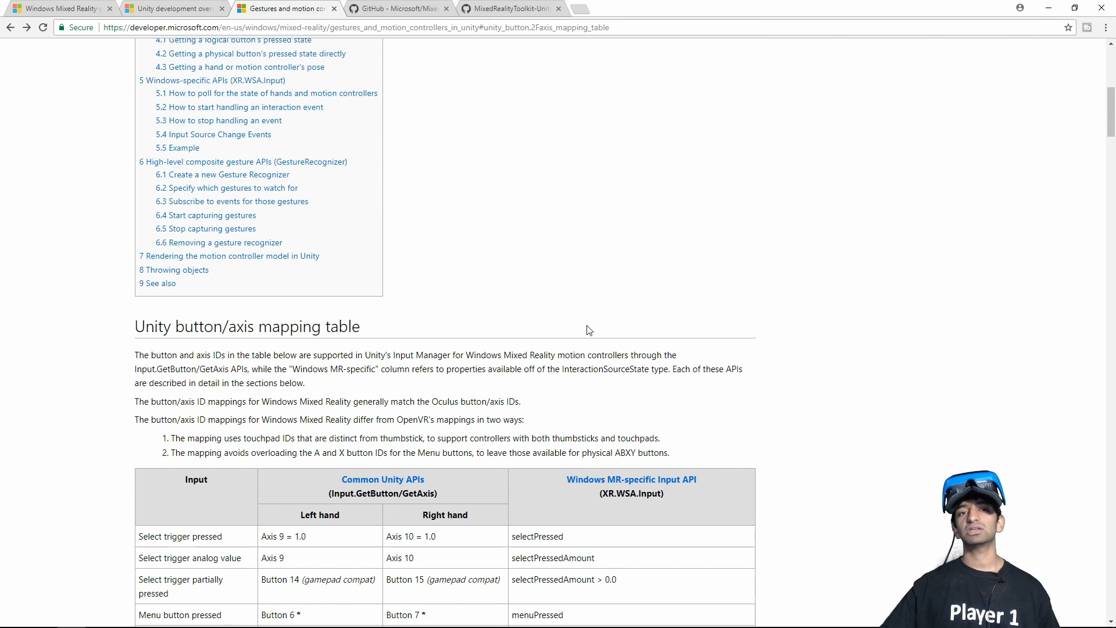
{"action": "mouse_move", "coordinate": [604, 343]}
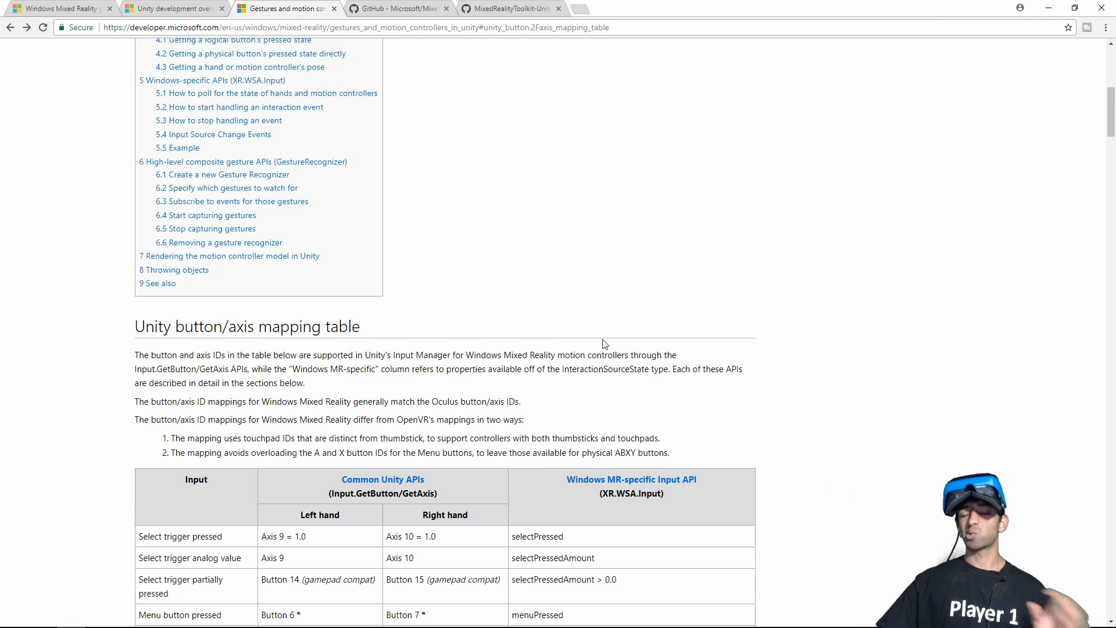
{"action": "mouse_move", "coordinate": [603, 309]}
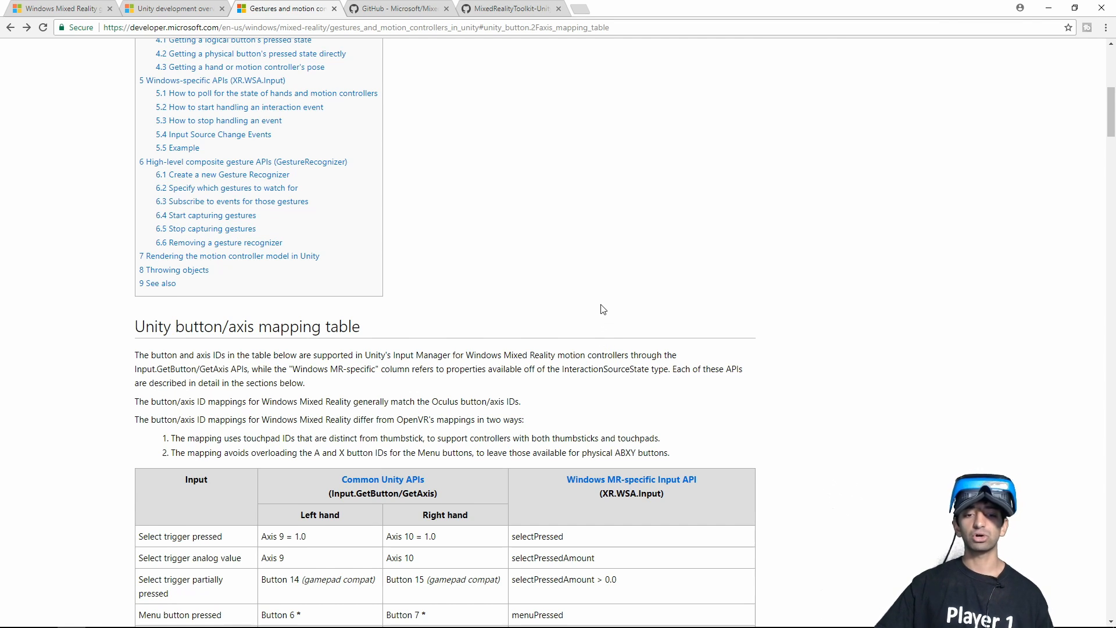
{"action": "scroll", "scroll_direction": "down", "scroll_amount": 3}
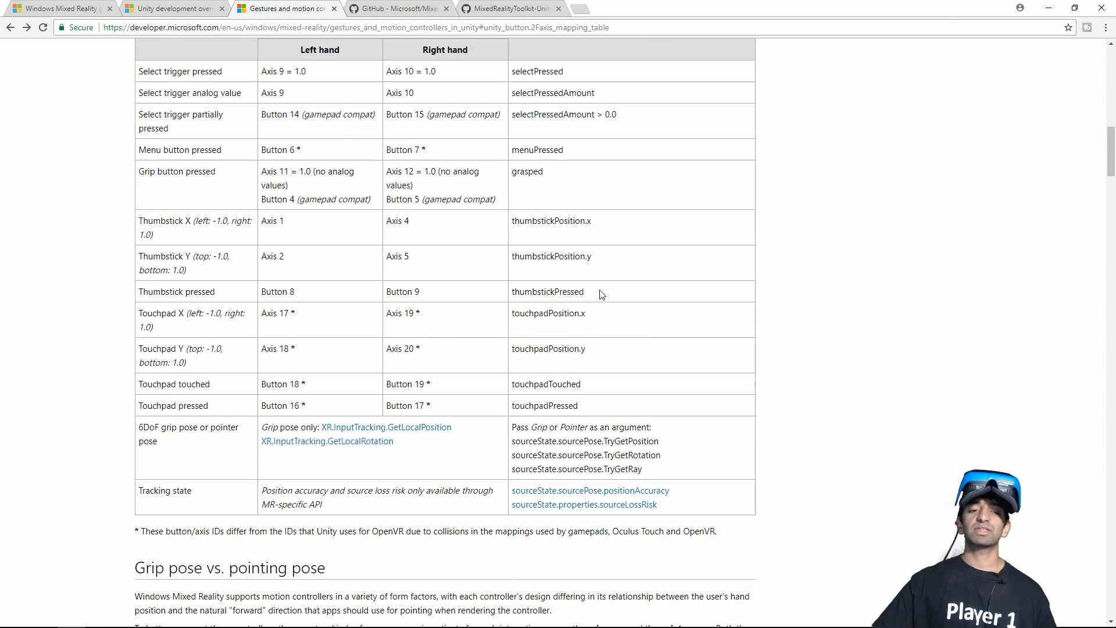
{"action": "scroll", "scroll_direction": "down", "scroll_amount": 3}
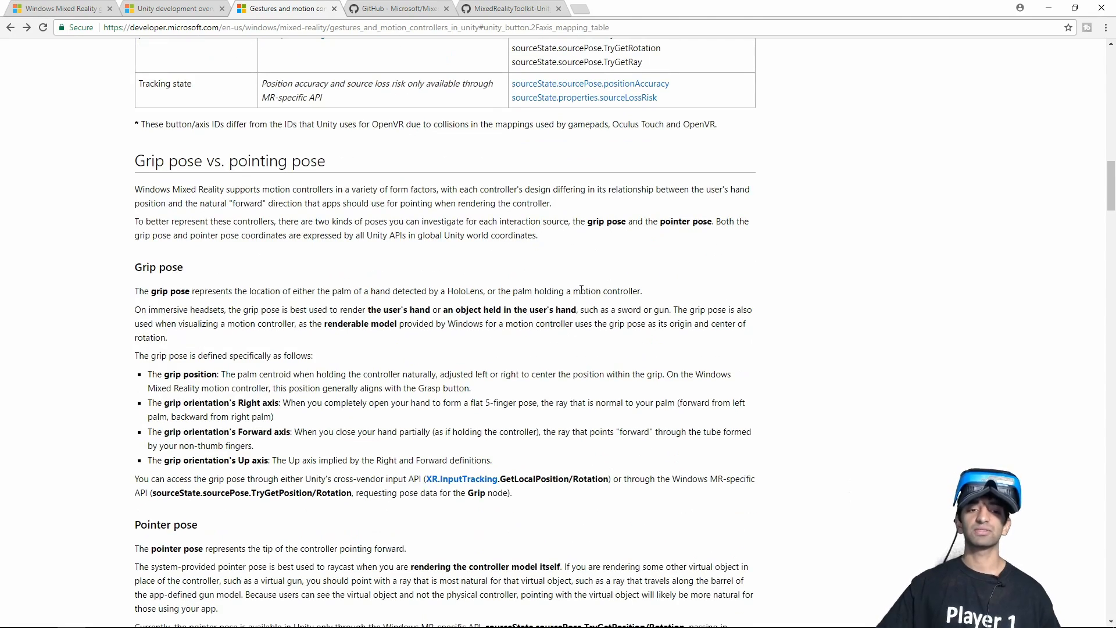
{"action": "scroll", "scroll_direction": "down", "scroll_amount": 3}
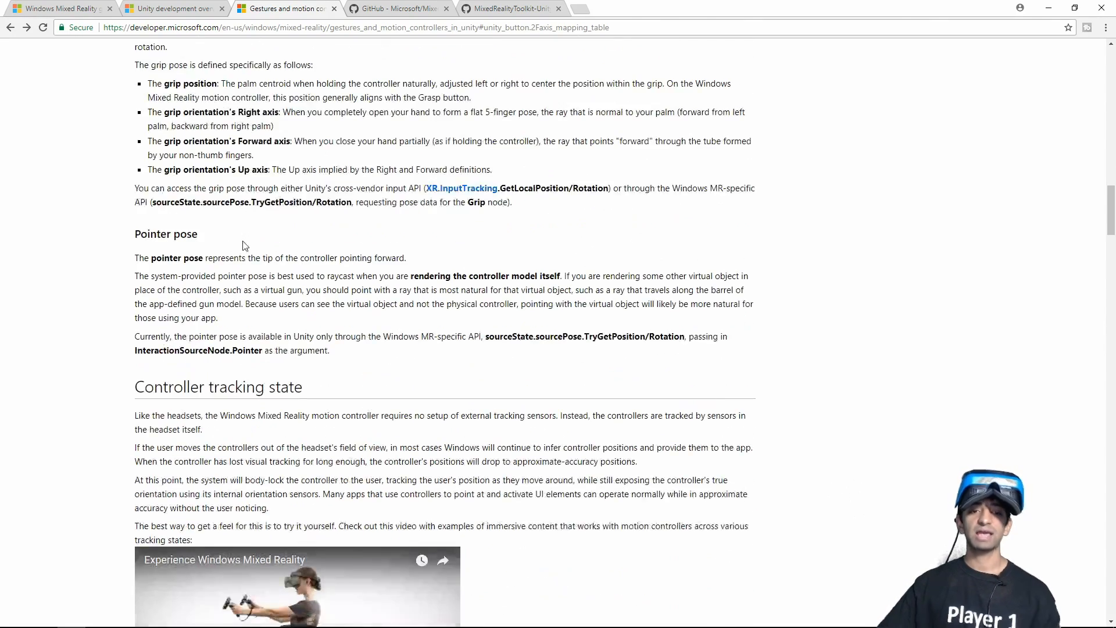
{"action": "scroll", "scroll_direction": "down", "scroll_amount": 3}
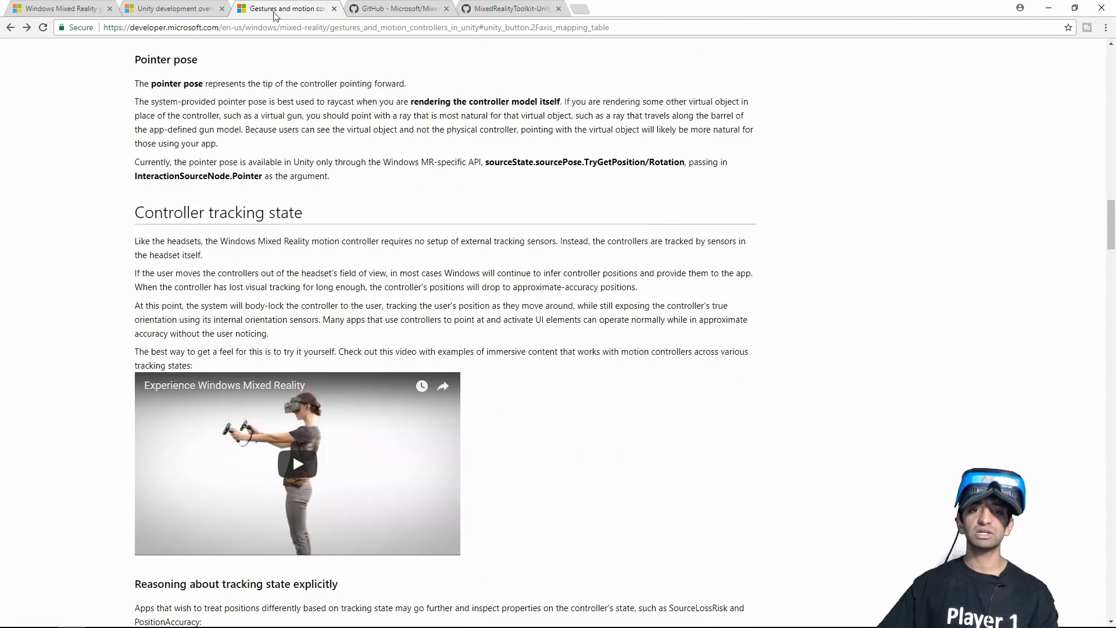
{"action": "scroll", "scroll_direction": "down", "scroll_amount": 3}
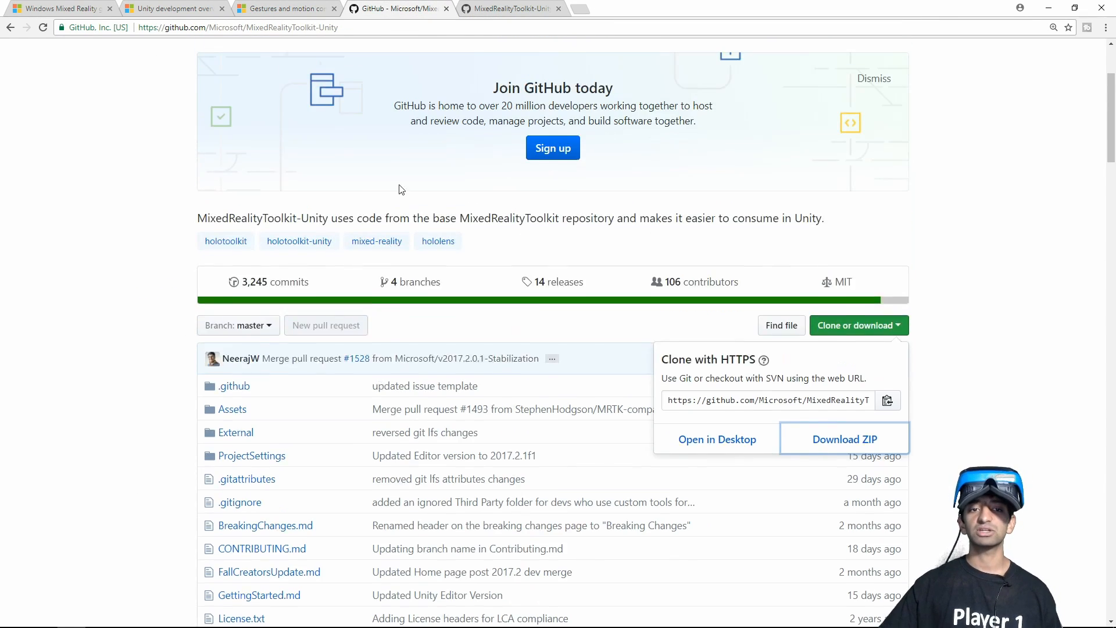
- Browse into the repository's Assets and HoloToolkit-Examples folders and look through the example list
{"action": "scroll", "scroll_direction": "down", "scroll_amount": 3}
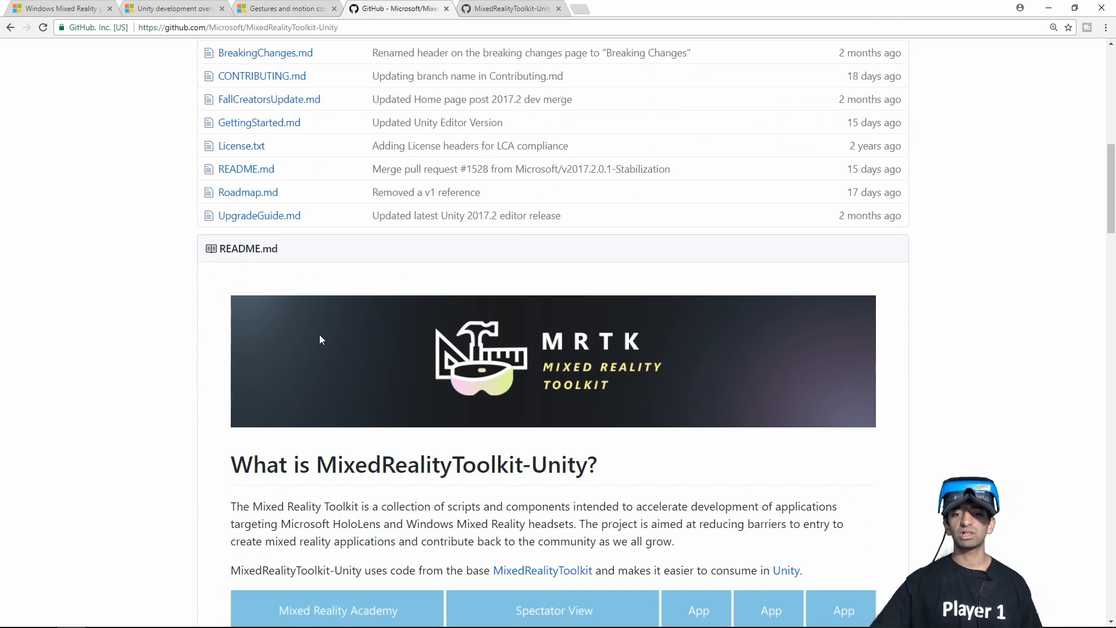
{"action": "left_click", "coordinate": [859, 259]}
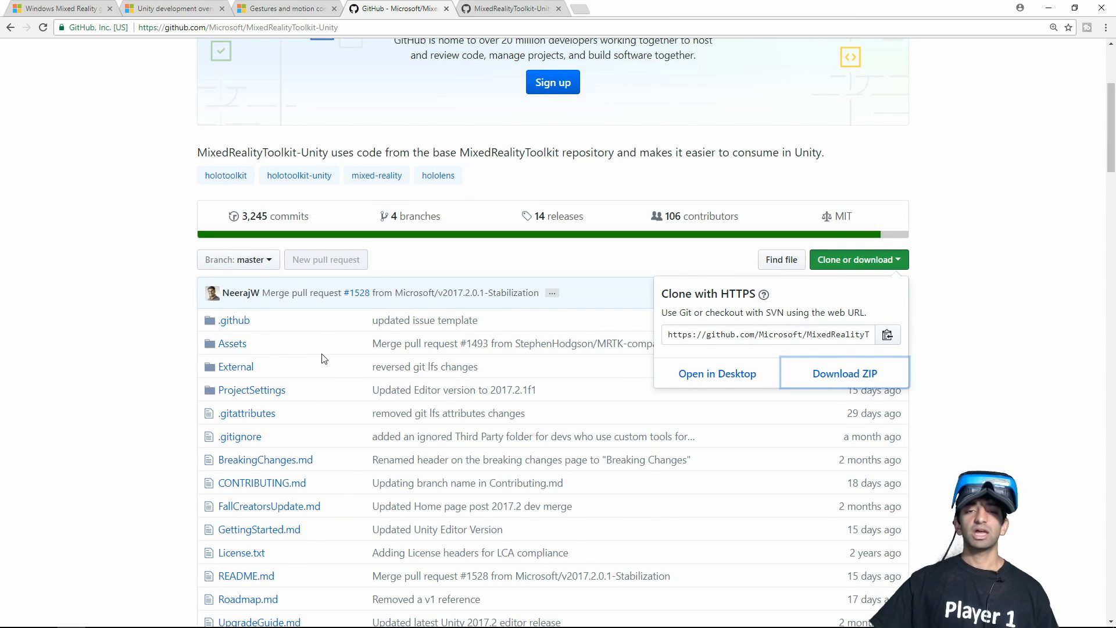
{"action": "mouse_move", "coordinate": [314, 335]}
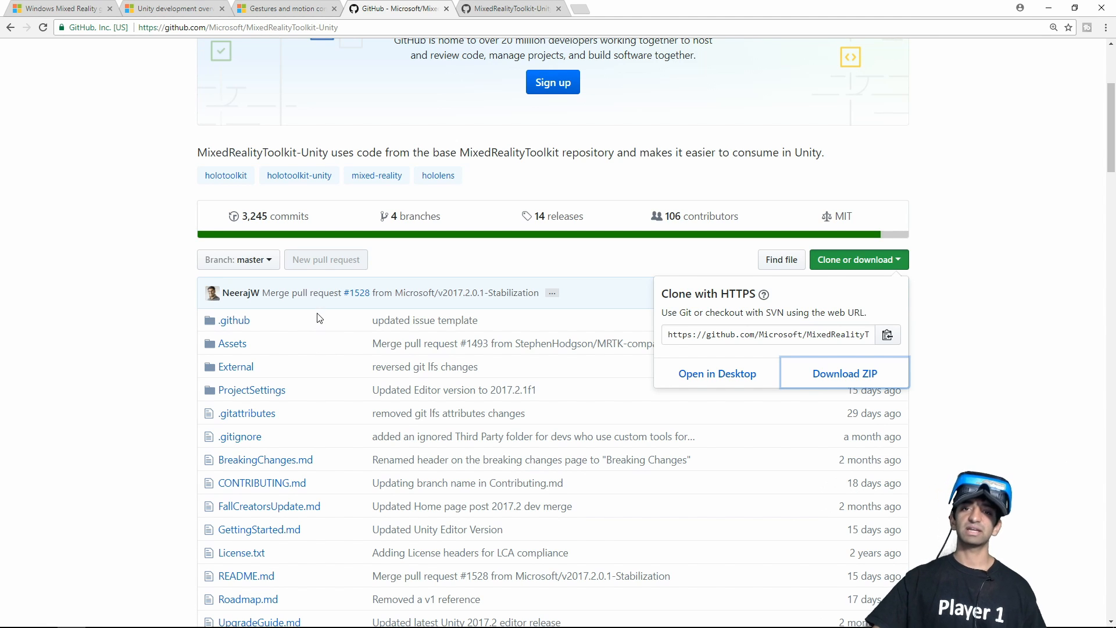
{"action": "mouse_move", "coordinate": [349, 317]}
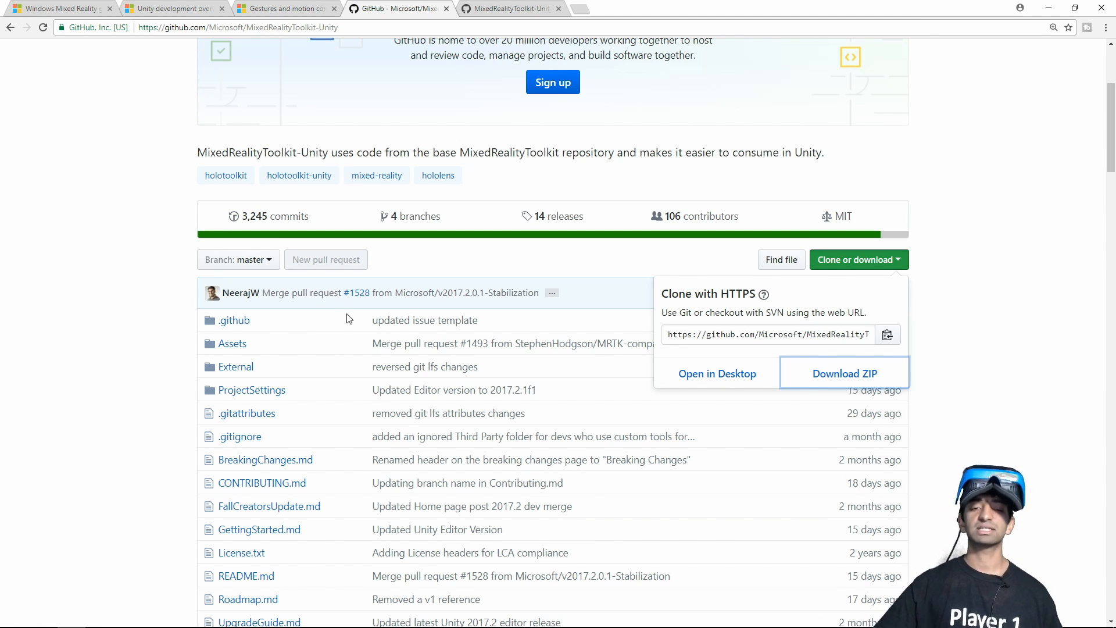
{"action": "scroll", "scroll_direction": "down", "scroll_amount": 3}
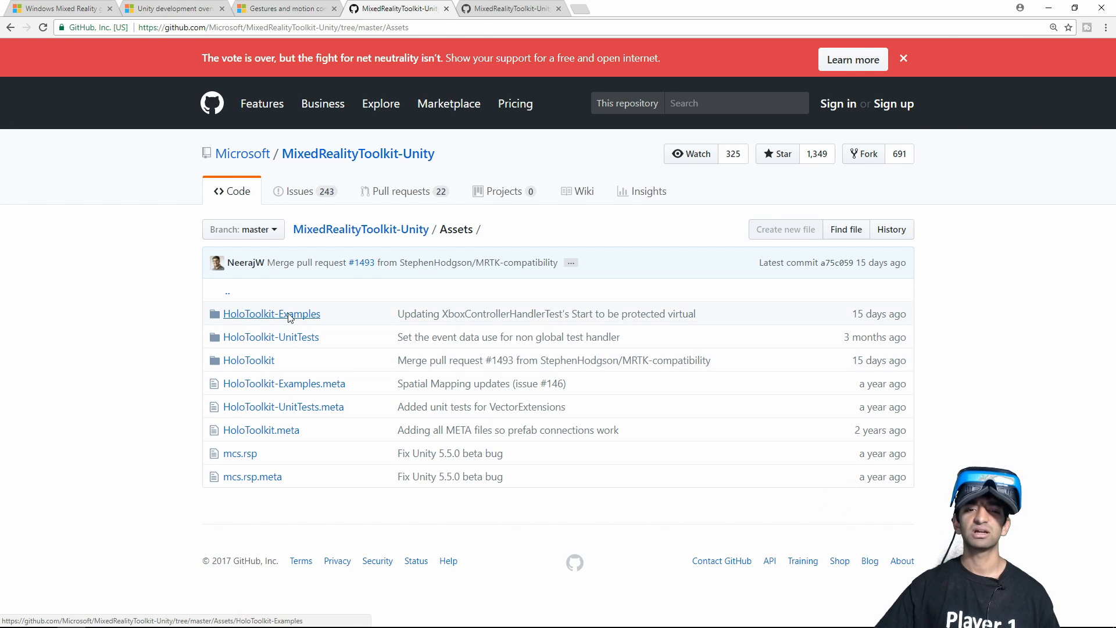
{"action": "left_click", "coordinate": [271, 314]}
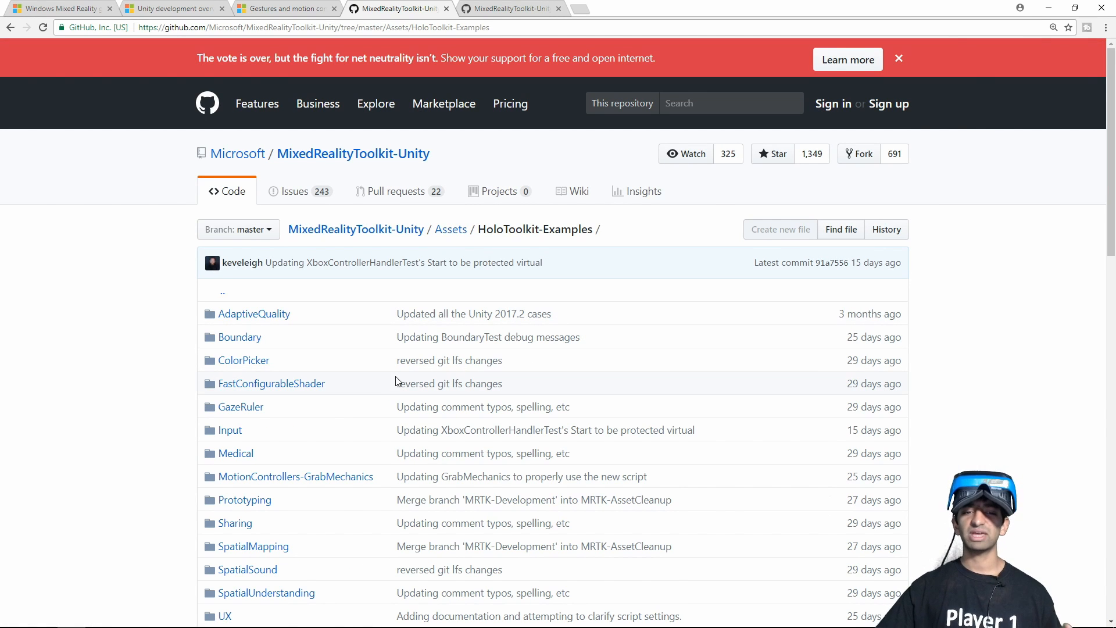
{"action": "scroll", "scroll_direction": "down", "scroll_amount": 3}
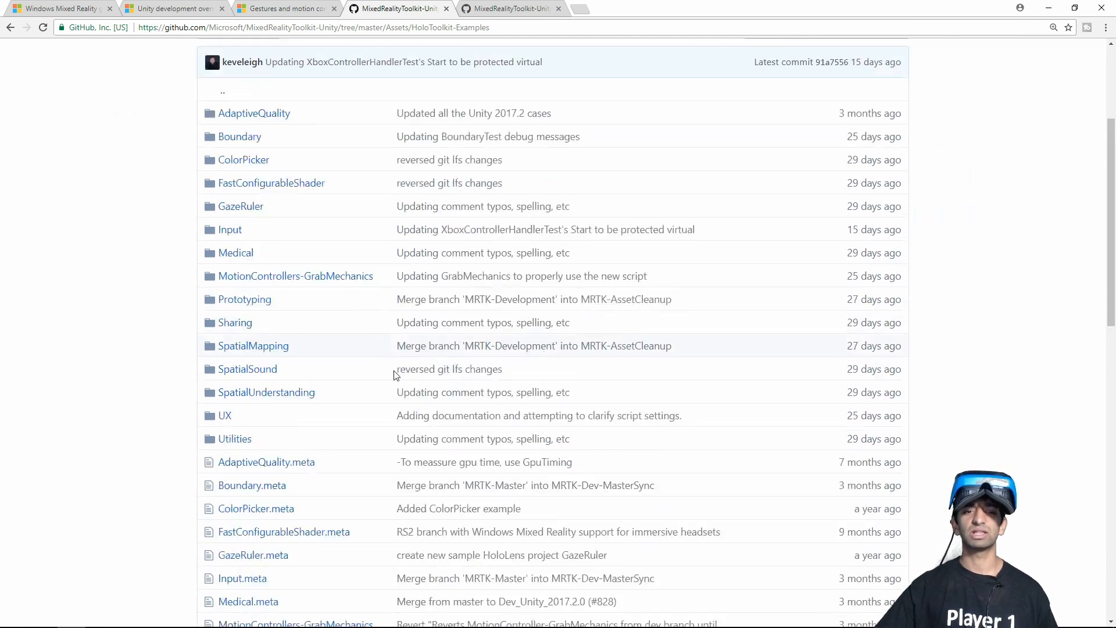
{"action": "scroll", "scroll_direction": "down", "scroll_amount": 3}
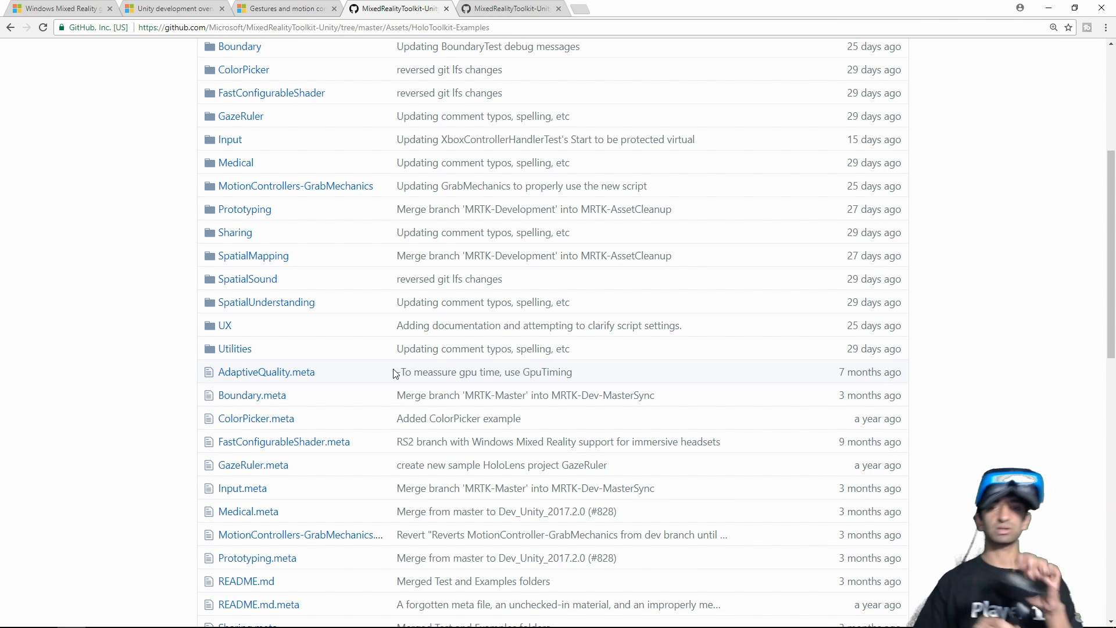
{"action": "mouse_move", "coordinate": [395, 349]}
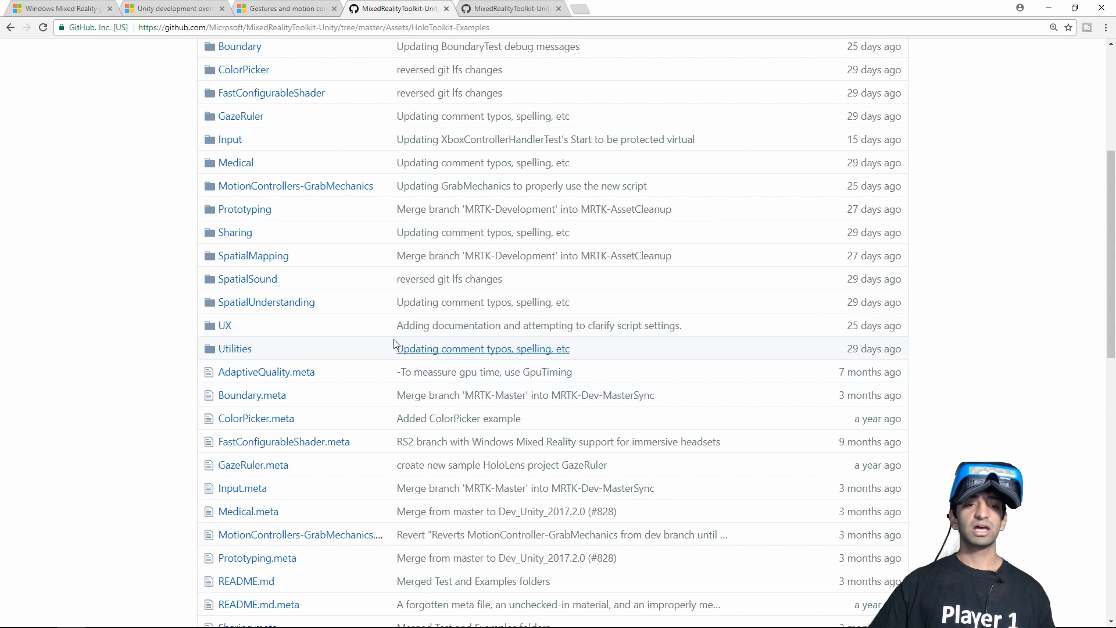
{"action": "mouse_move", "coordinate": [304, 4]}
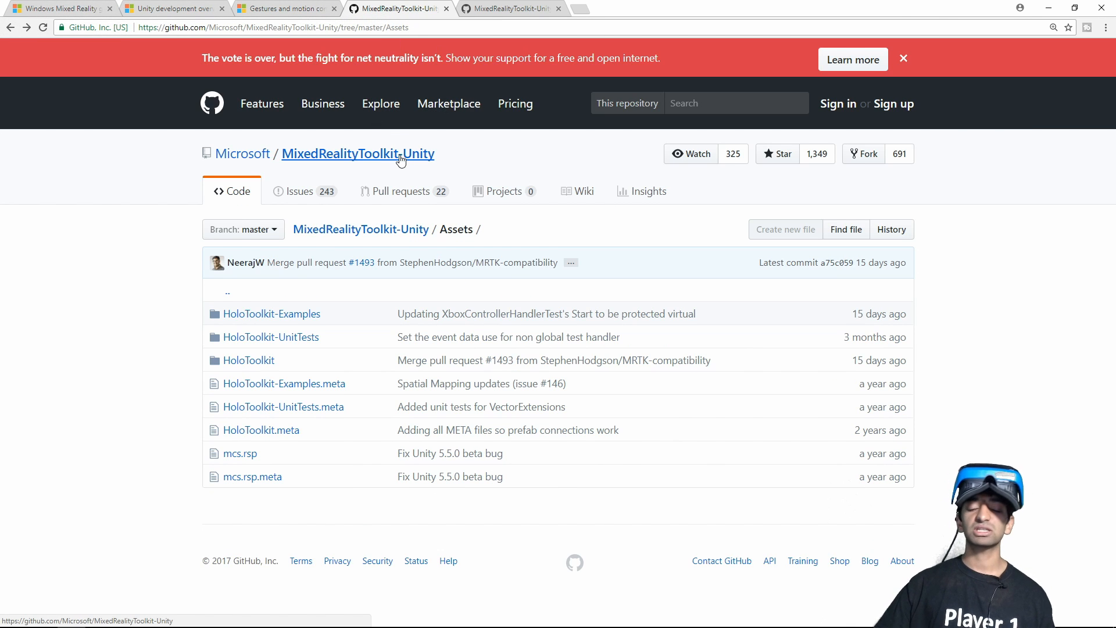
- Return to the MixedRealityToolkit-Unity repo root and reopen the Assets folder
{"action": "left_click", "coordinate": [358, 154]}
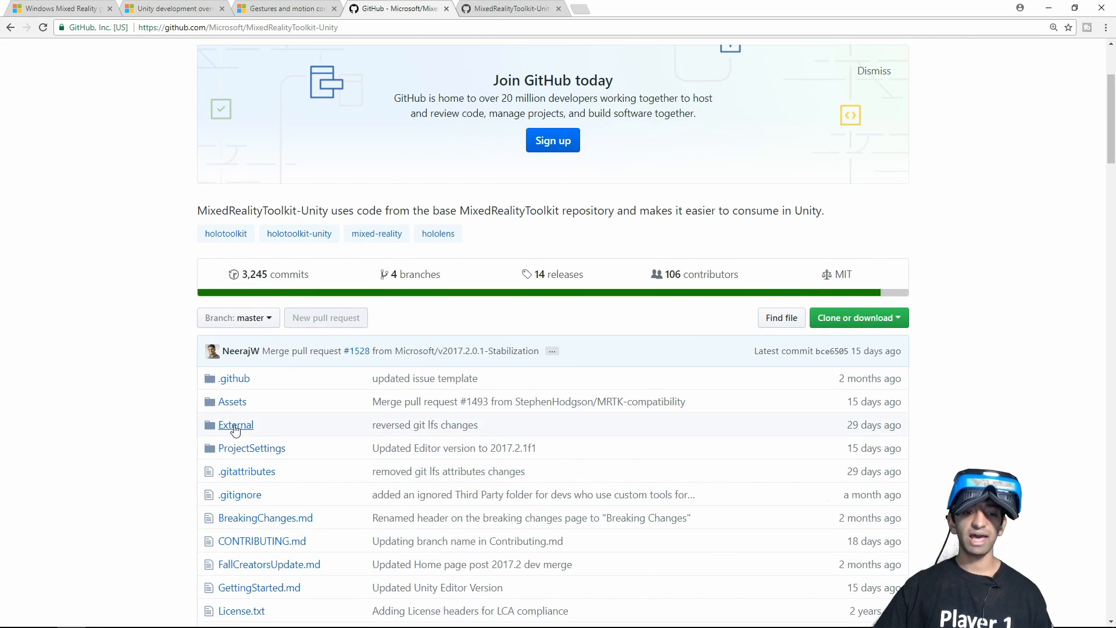
{"action": "left_click", "coordinate": [231, 401]}
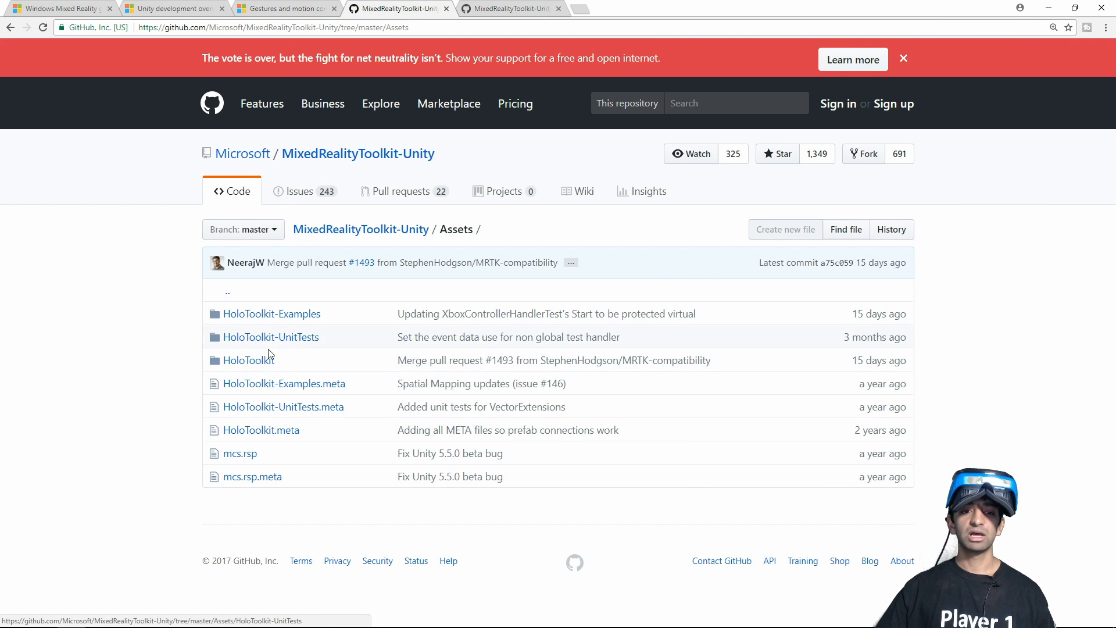
{"action": "mouse_move", "coordinate": [274, 322]}
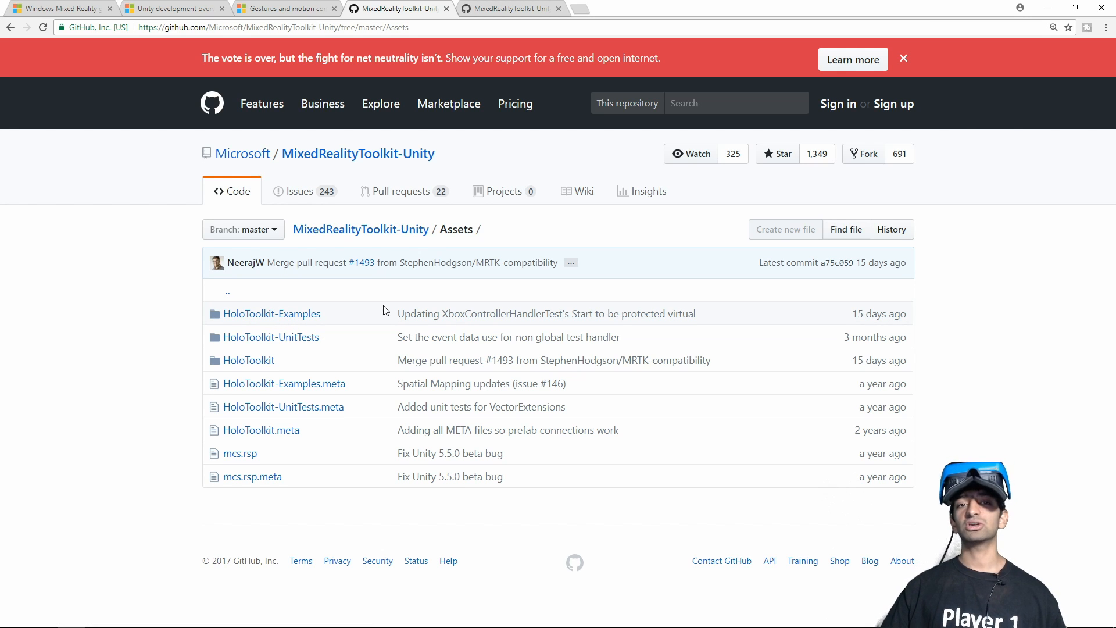
{"action": "mouse_move", "coordinate": [381, 301]}
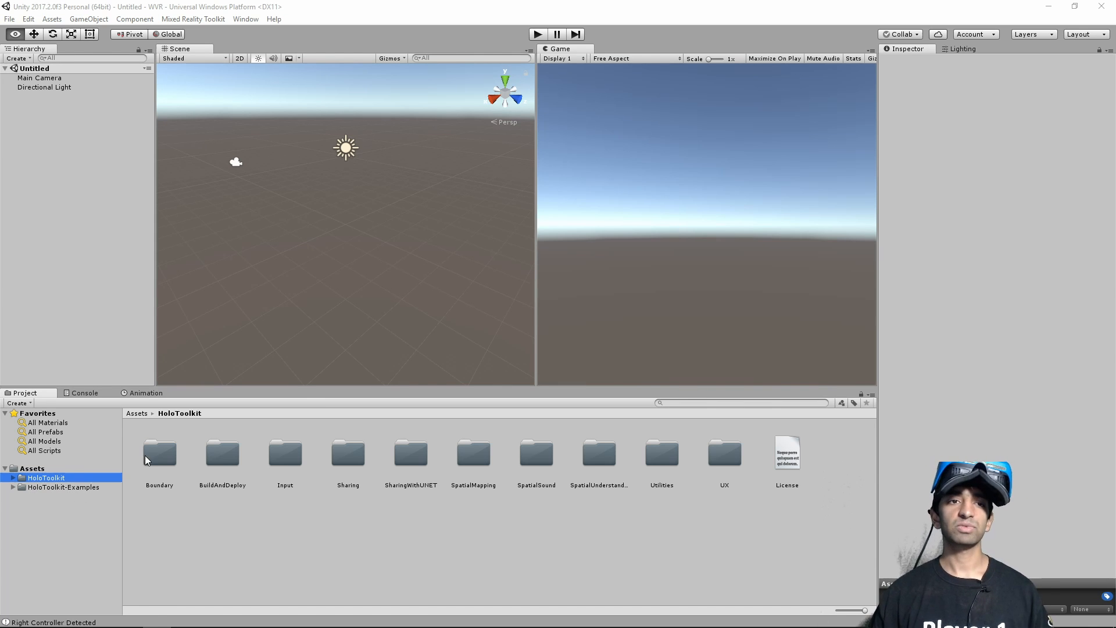
- Apply the Mixed Reality project and scene settings from the toolkit's Configure menu and list the HoloToolkit folders
{"action": "left_click", "coordinate": [197, 19]}
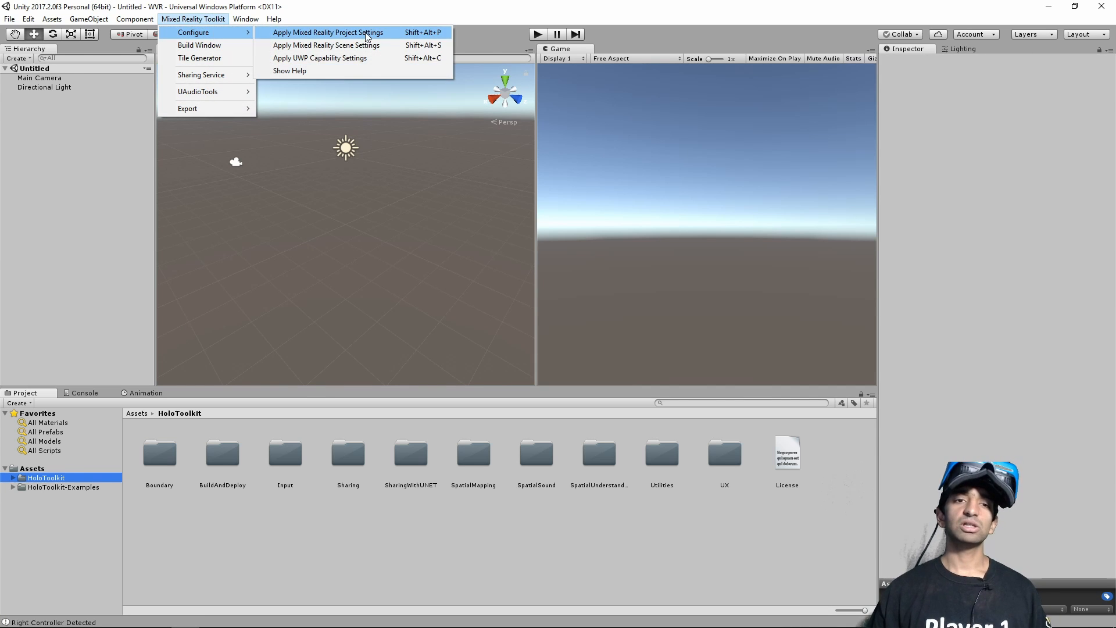
{"action": "left_click", "coordinate": [328, 32]}
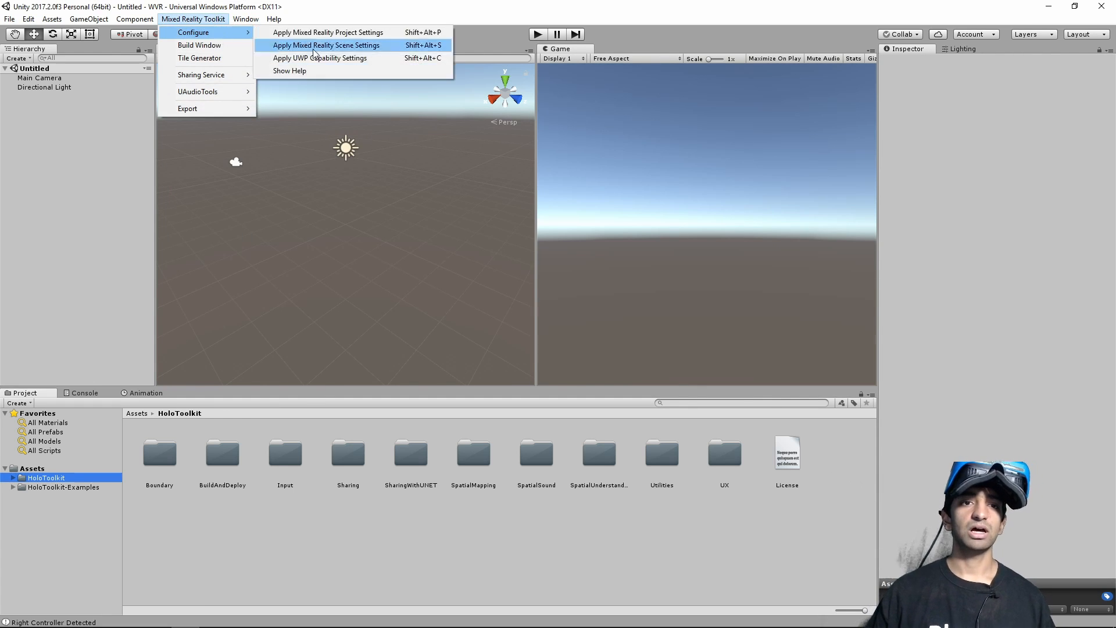
{"action": "left_click", "coordinate": [320, 59]}
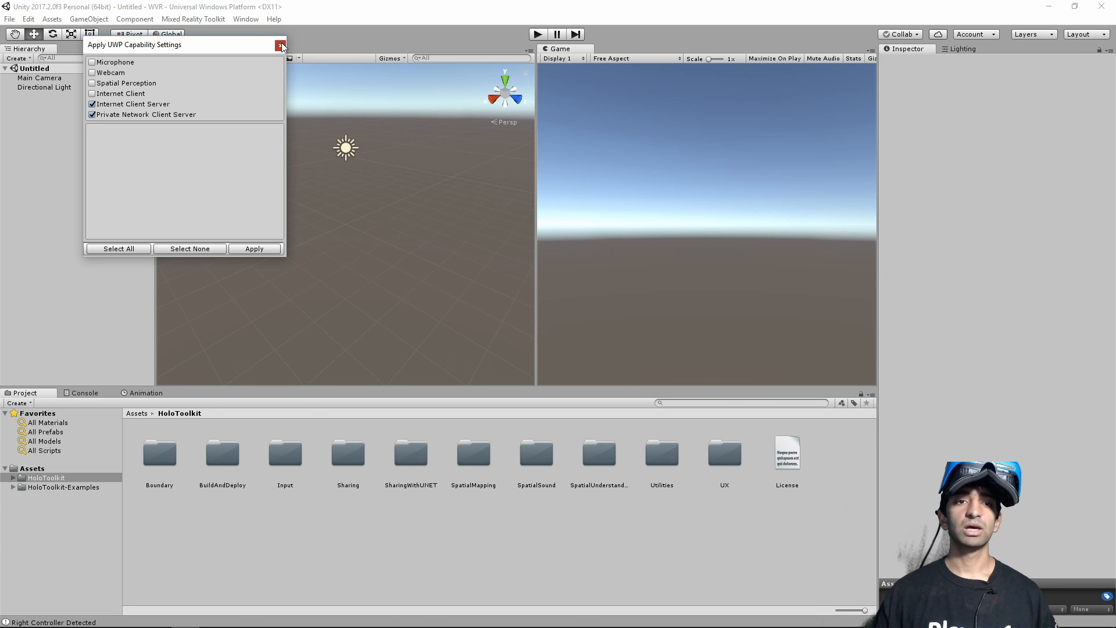
{"action": "left_click", "coordinate": [280, 46]}
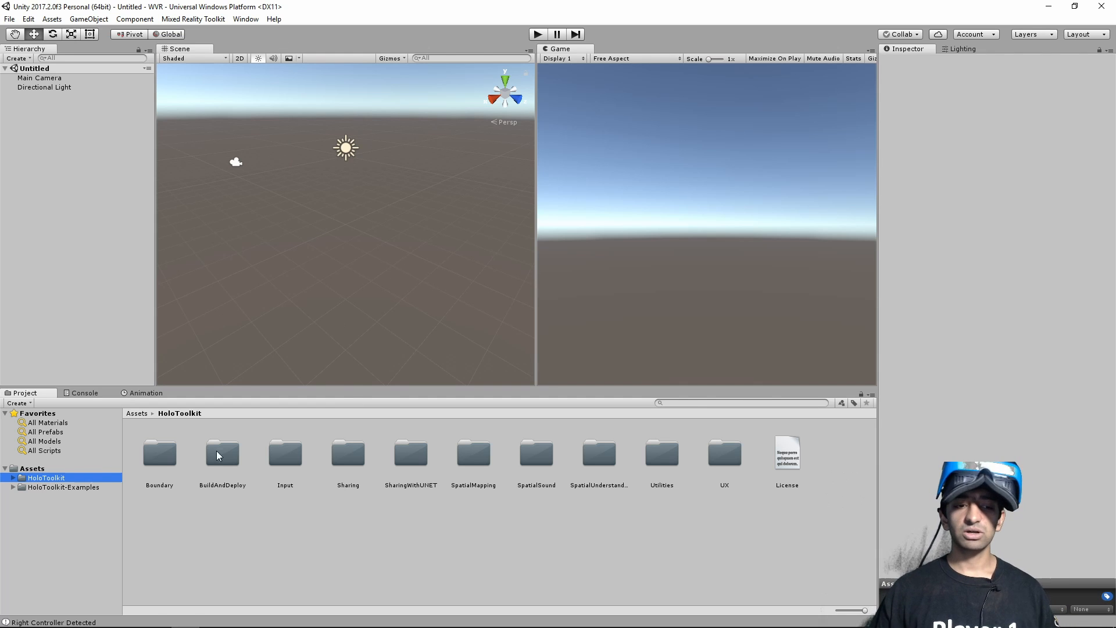
- Load the MotionControllerTest scene from HoloToolkit-Examples > Input > Scenes
{"action": "left_click", "coordinate": [61, 487]}
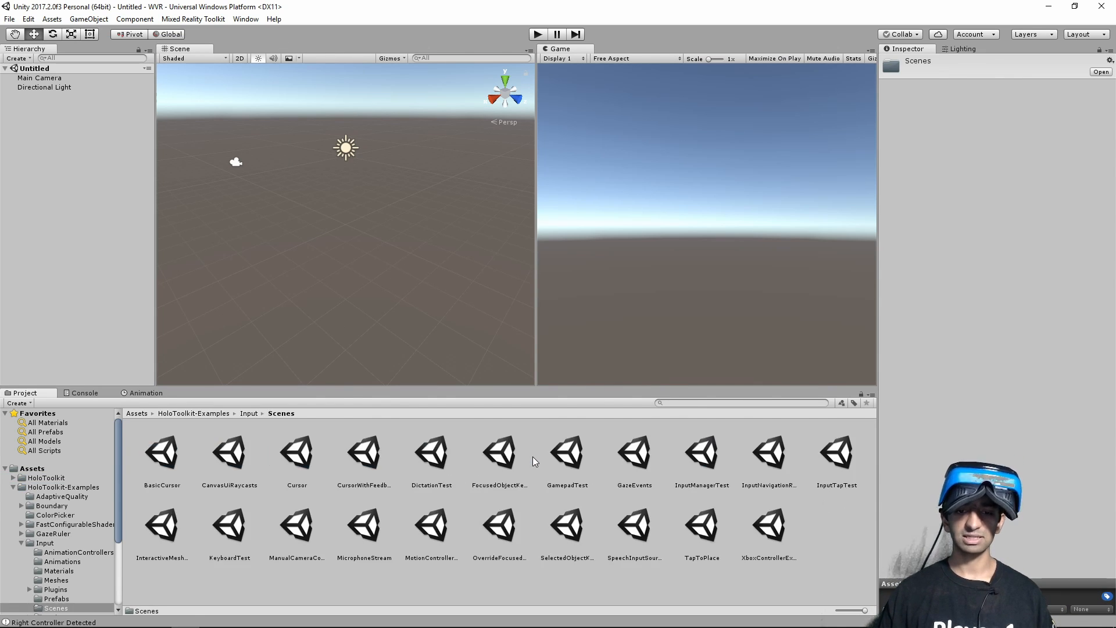
{"action": "mouse_move", "coordinate": [365, 525]}
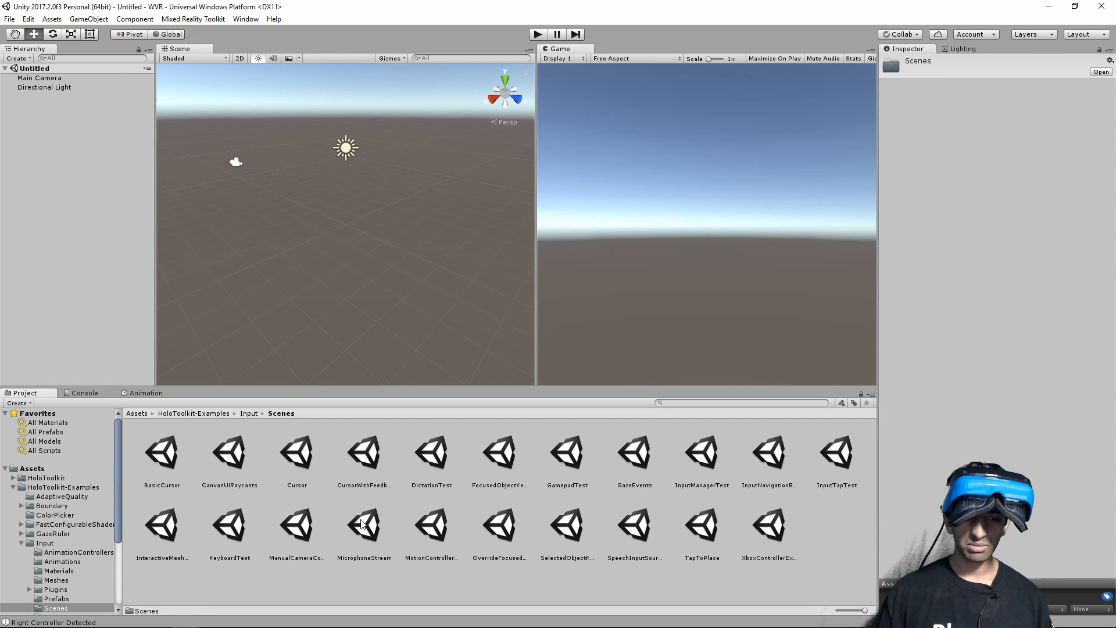
{"action": "double_click", "coordinate": [431, 525]}
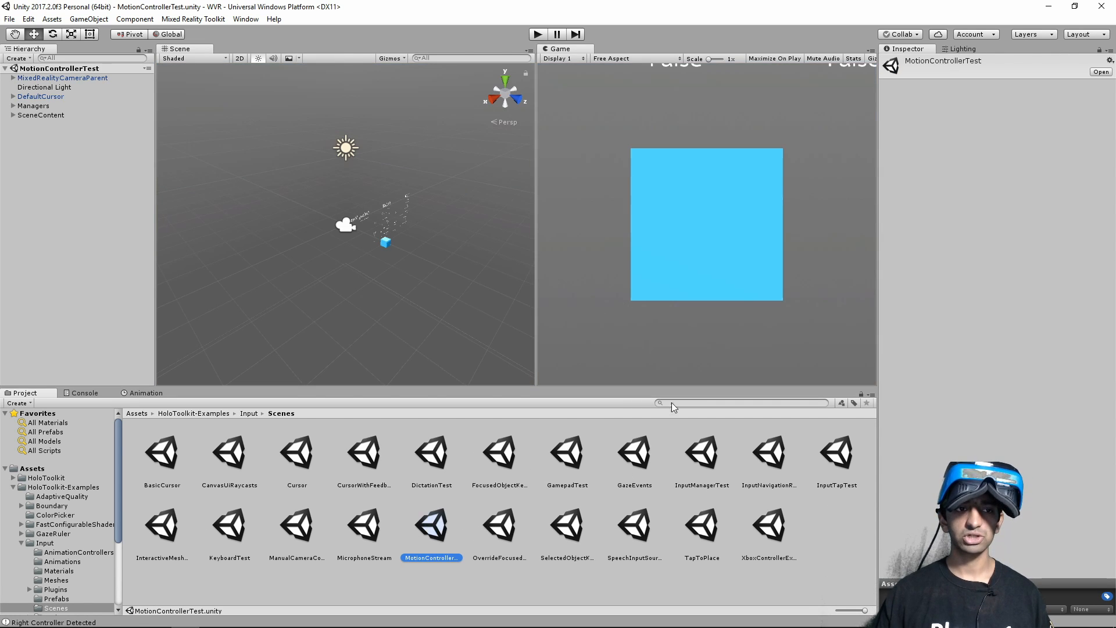
{"action": "mouse_move", "coordinate": [621, 192]}
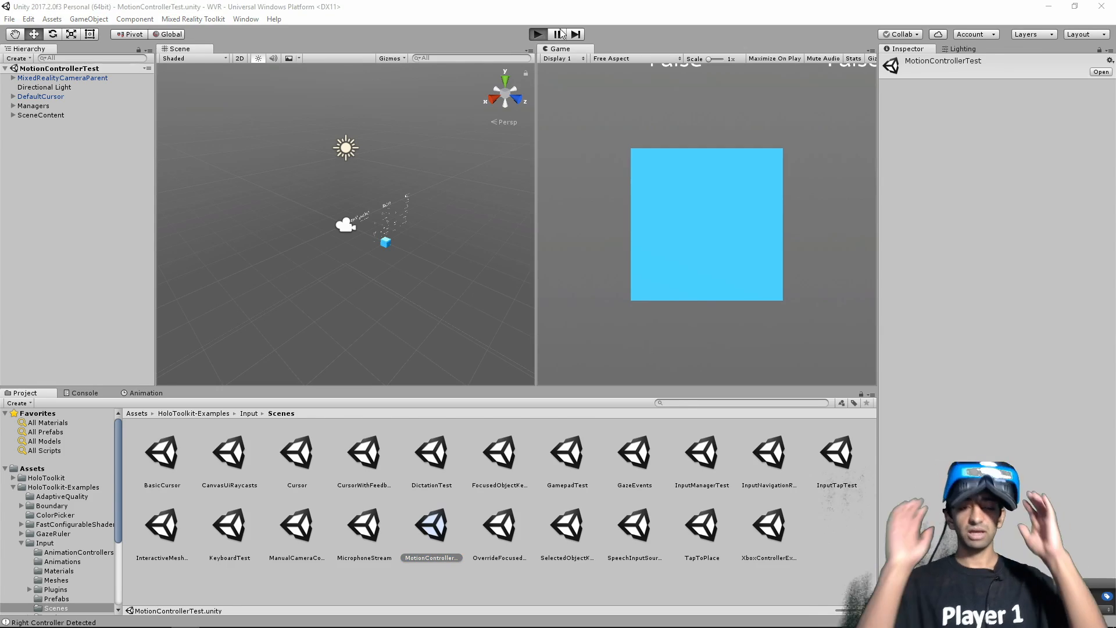
- Play the MotionControllerTest scene to try it, then stop it
{"action": "left_click", "coordinate": [537, 34]}
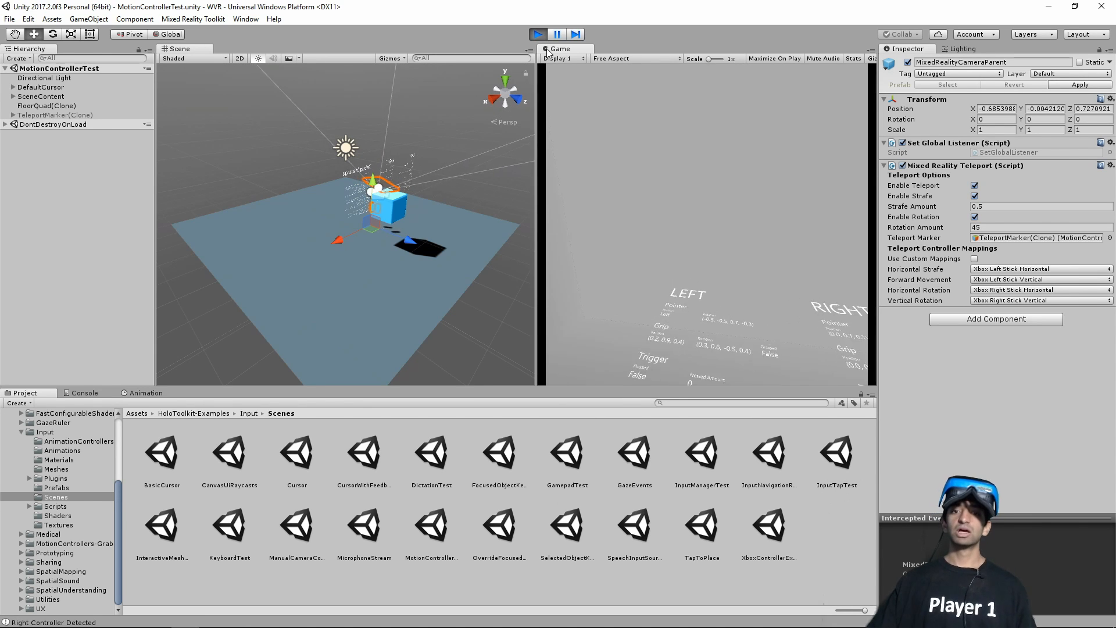
{"action": "left_click", "coordinate": [537, 33]}
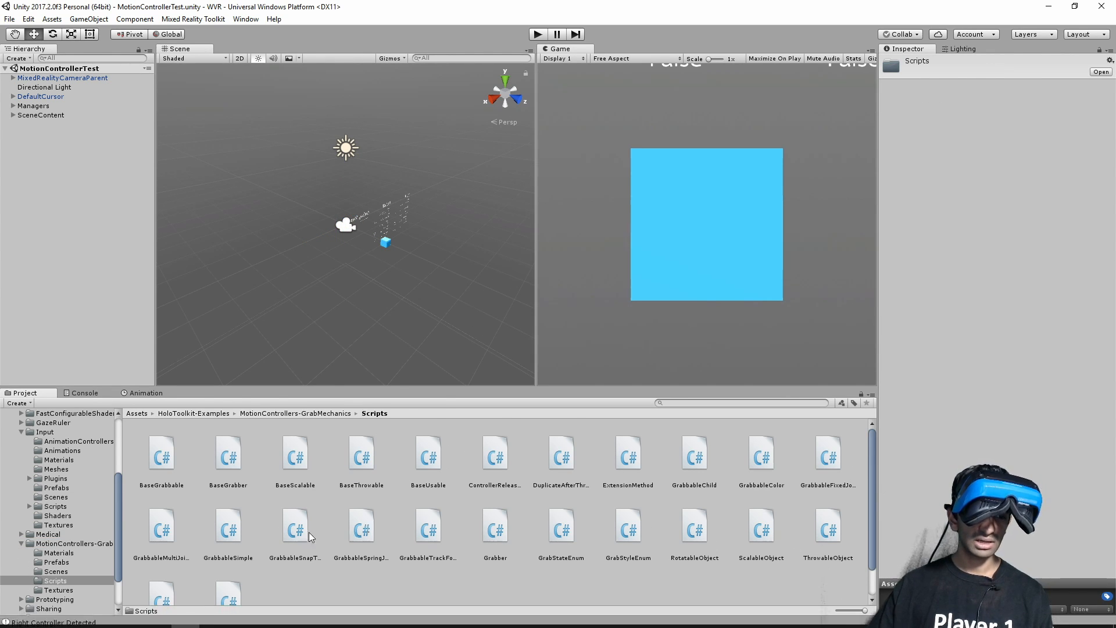
- Load the GrabMechanics scene from the GrabMechanics Scenes folder
{"action": "left_click", "coordinate": [47, 570]}
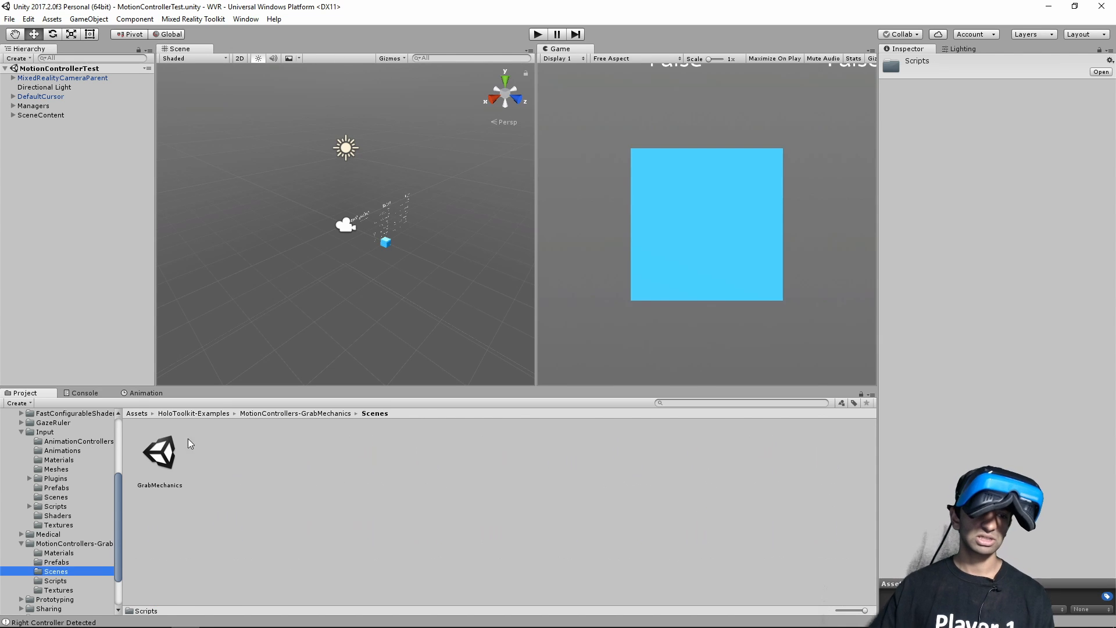
{"action": "double_click", "coordinate": [159, 456]}
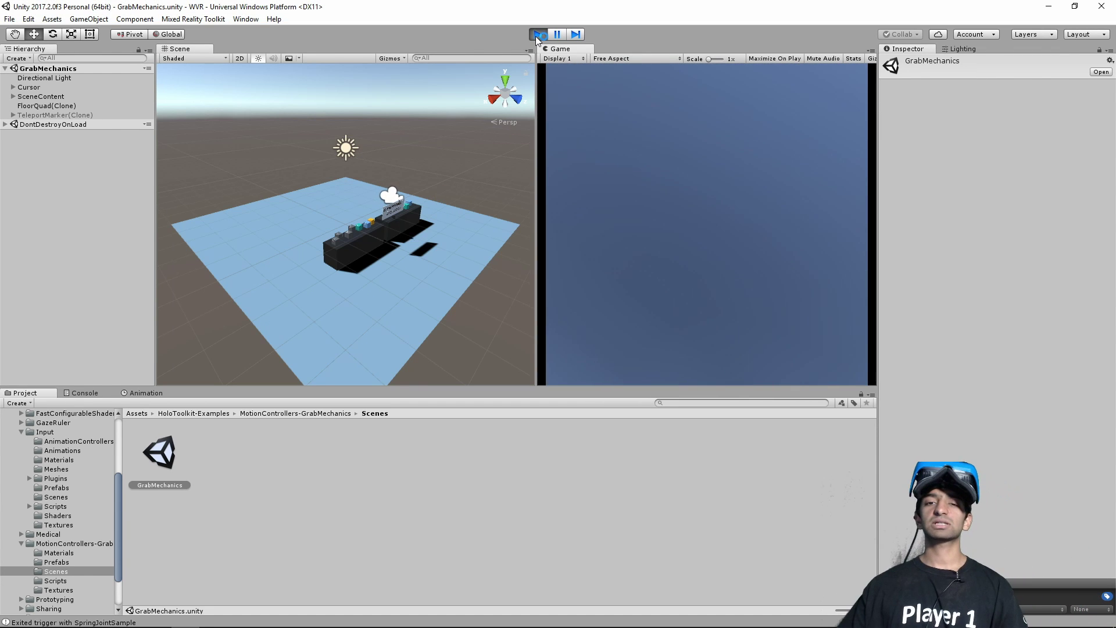
- Stop play mode and inspect MixedRealityCameraParent with its MotionControllers and Boundary children
{"action": "left_click", "coordinate": [537, 33]}
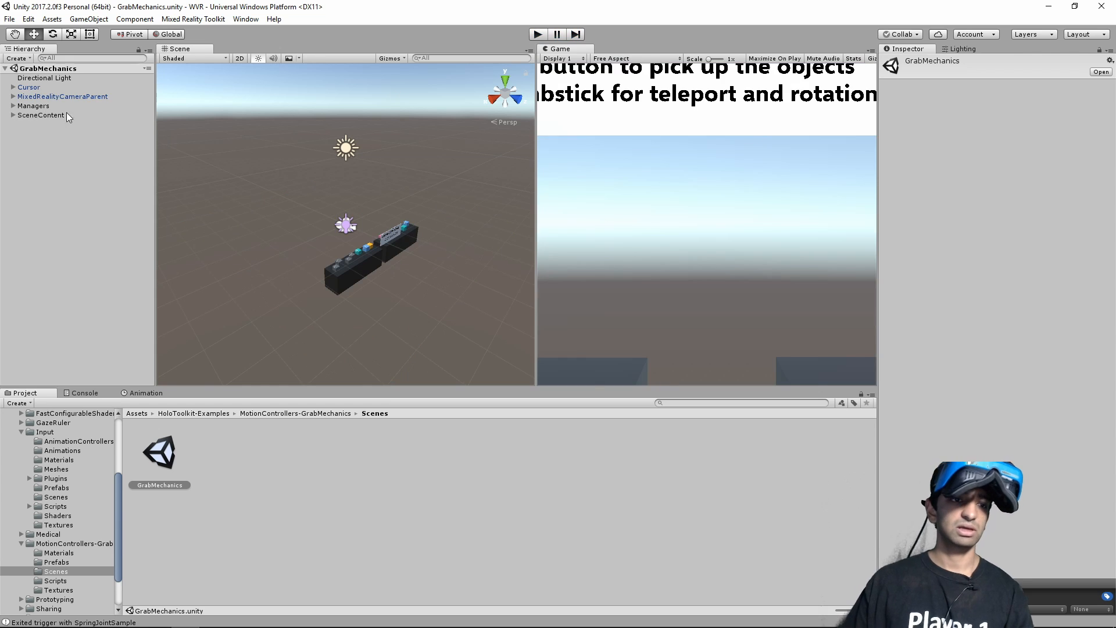
{"action": "left_click", "coordinate": [62, 96]}
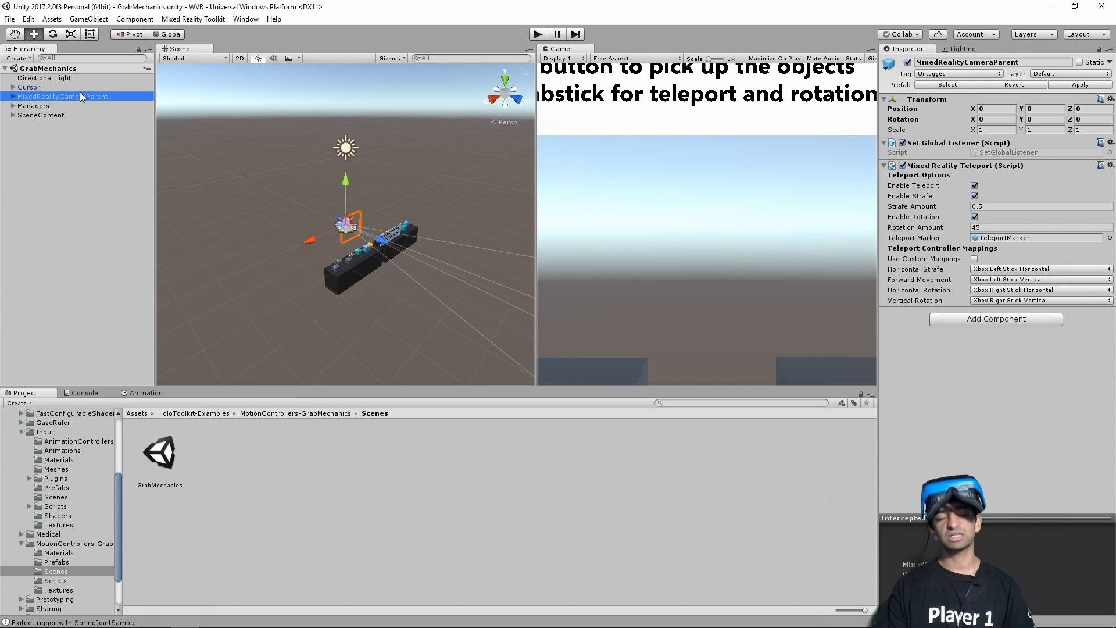
{"action": "left_click", "coordinate": [13, 96]}
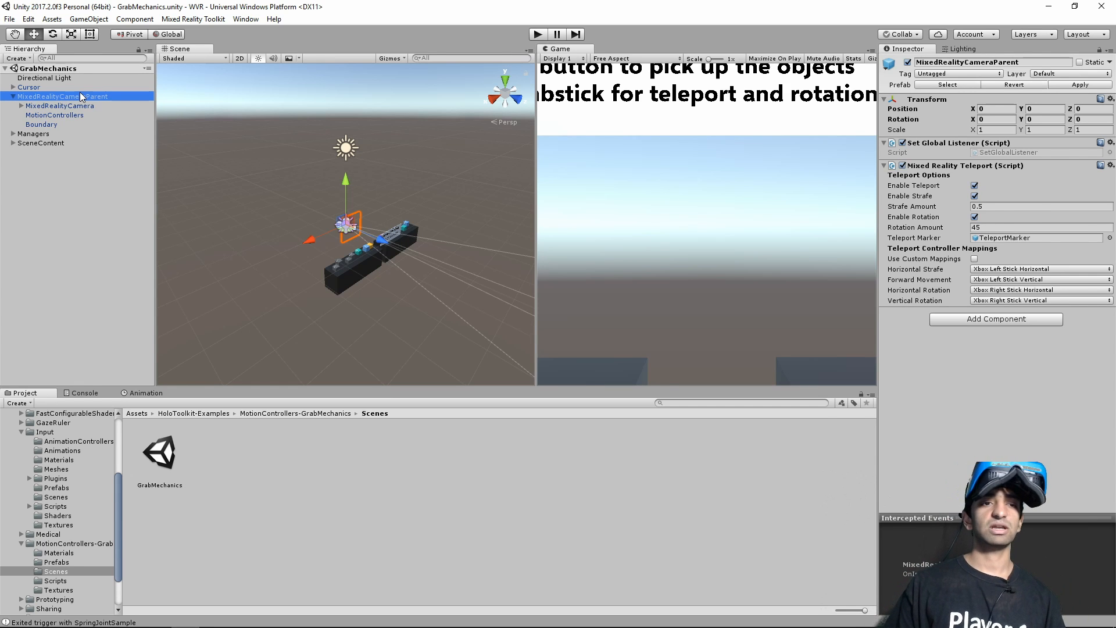
{"action": "left_click", "coordinate": [54, 114]}
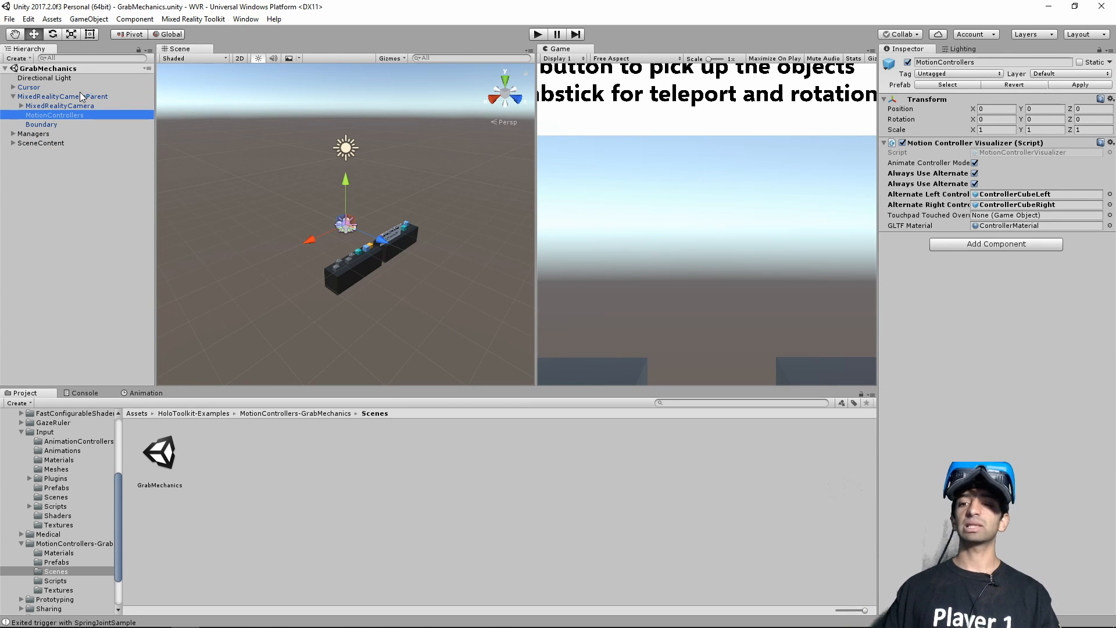
{"action": "left_click", "coordinate": [40, 123]}
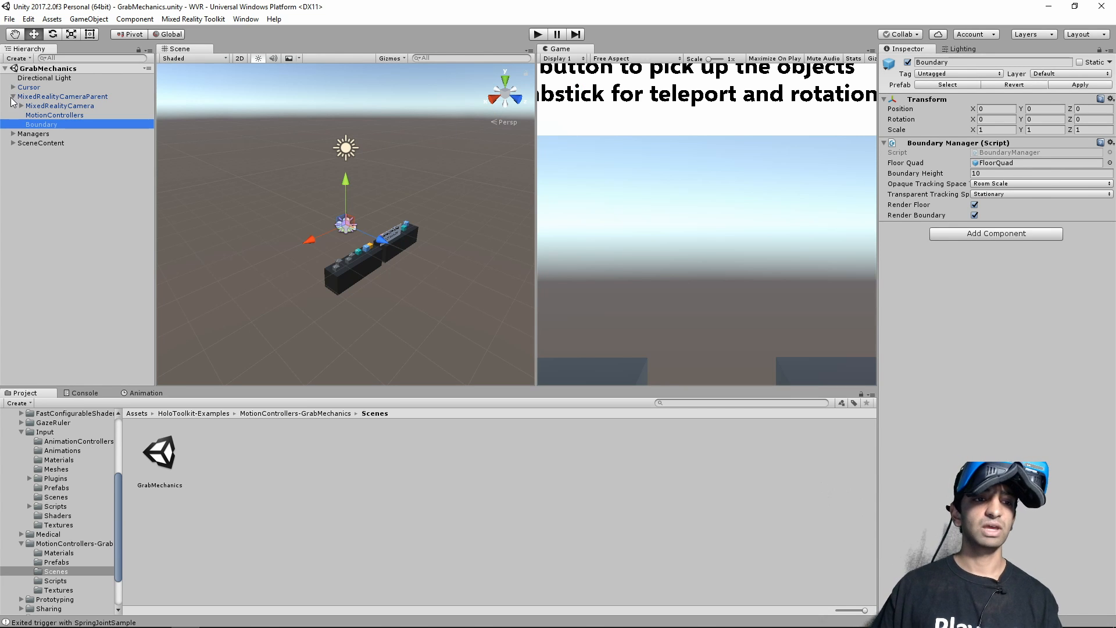
{"action": "left_click", "coordinate": [28, 87]}
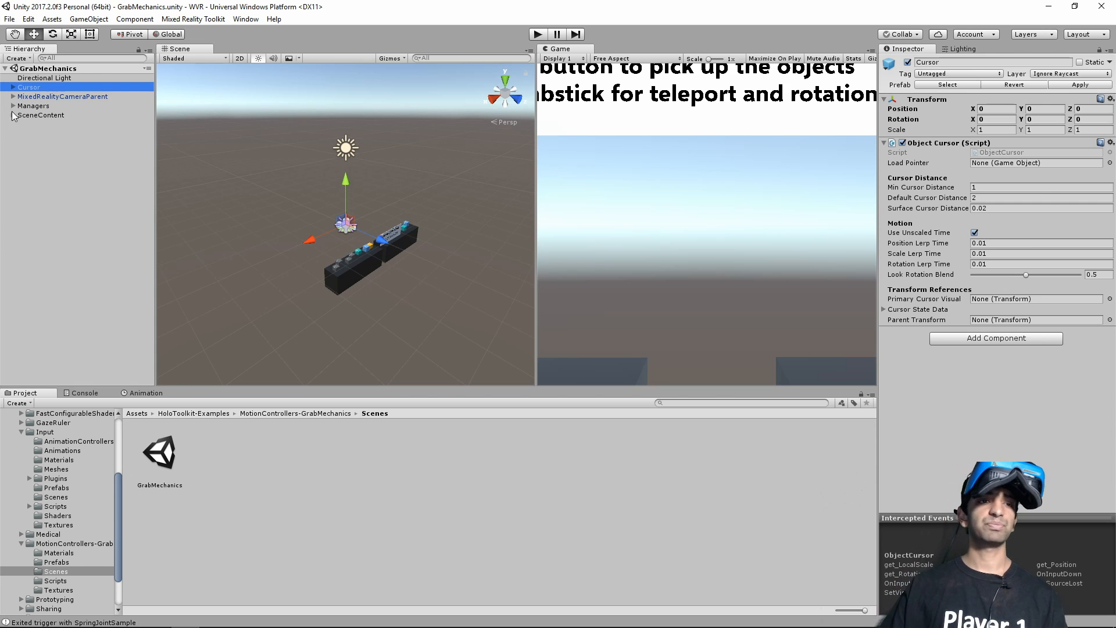
- Expand Managers and inspect the Cursor and InputManager objects
{"action": "left_click", "coordinate": [11, 105]}
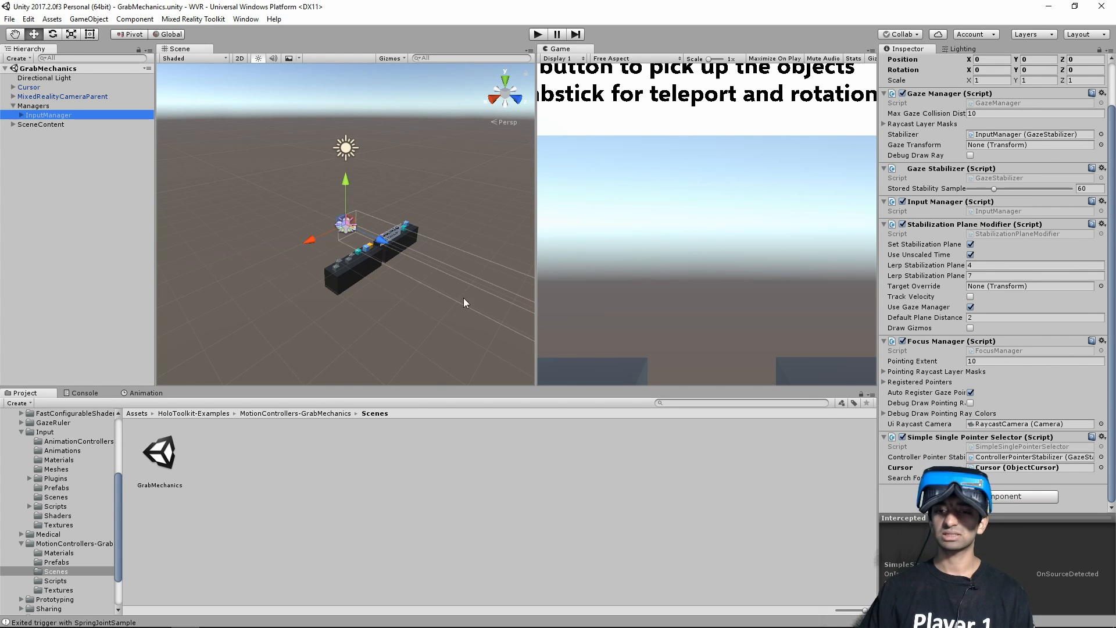
{"action": "left_click", "coordinate": [19, 114]}
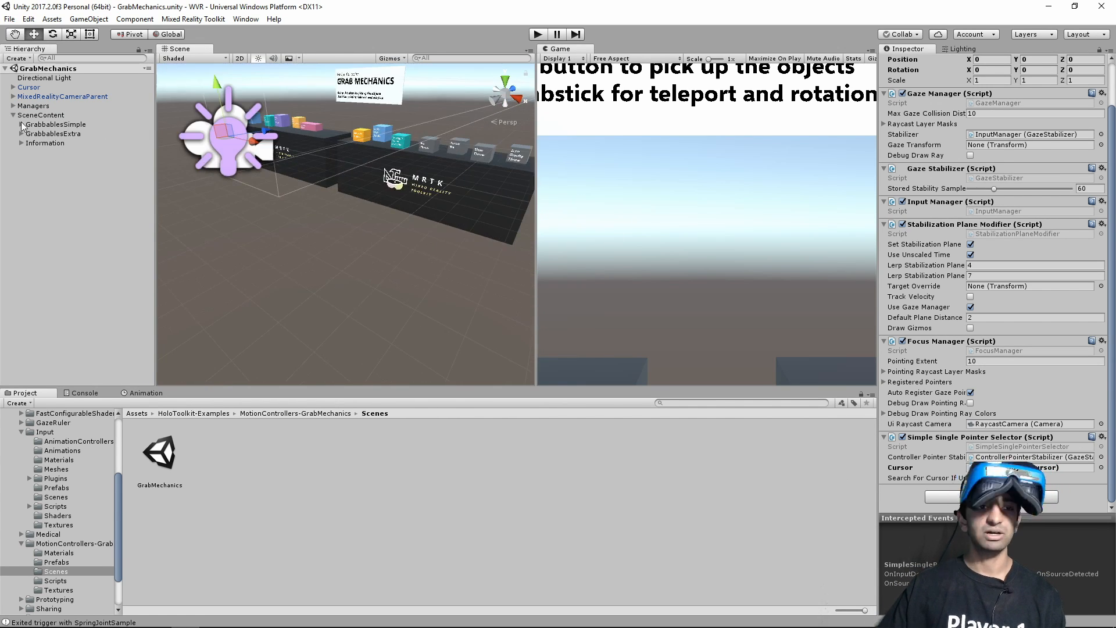
- Expand GrabbablesSimple and select the ChildGrab_Sample object
{"action": "left_click", "coordinate": [21, 124]}
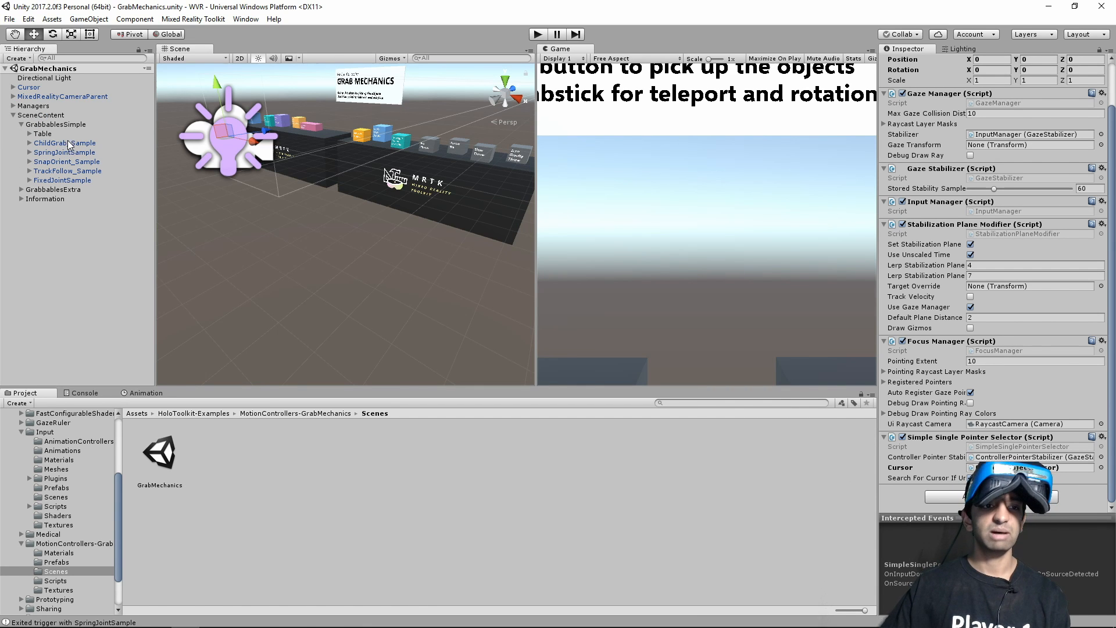
{"action": "left_click", "coordinate": [64, 142]}
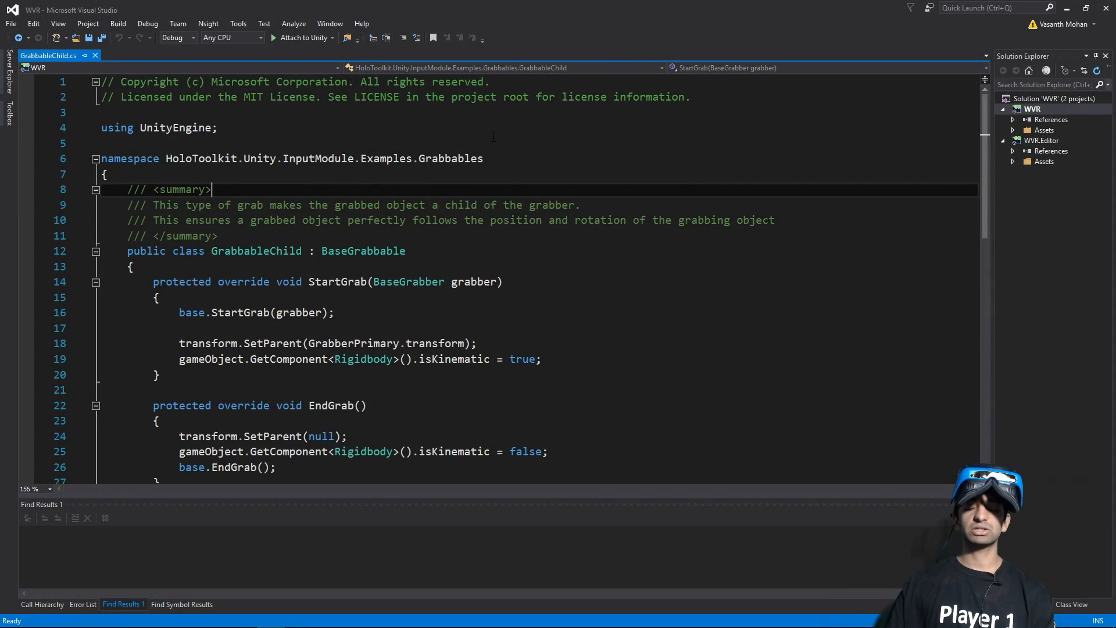
- Read through GrabbableChild.cs, noting its InputModule namespace and grab overrides
{"action": "left_click_drag", "start_coordinate": [157, 158], "coordinate": [481, 158]}
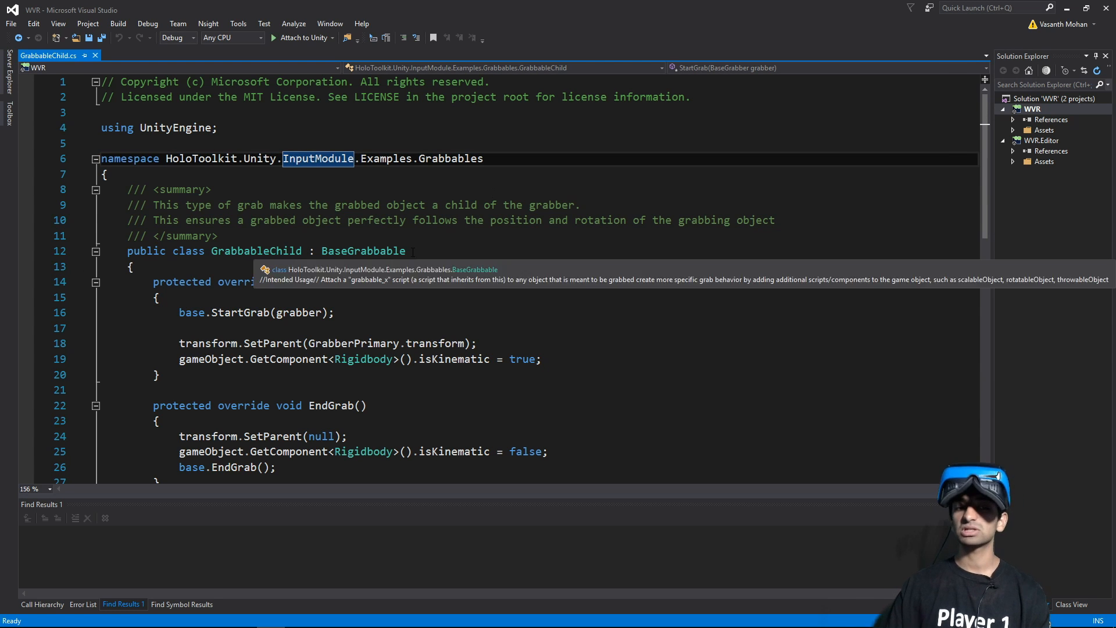
{"action": "scroll", "scroll_direction": "down", "scroll_amount": 3}
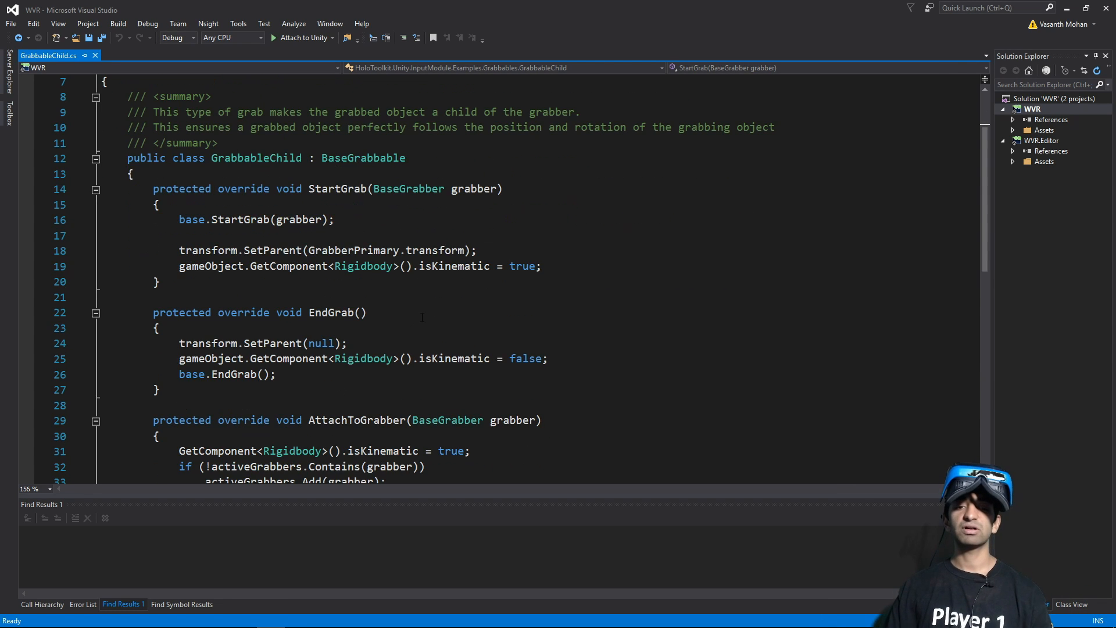
{"action": "scroll", "scroll_direction": "down", "scroll_amount": 3}
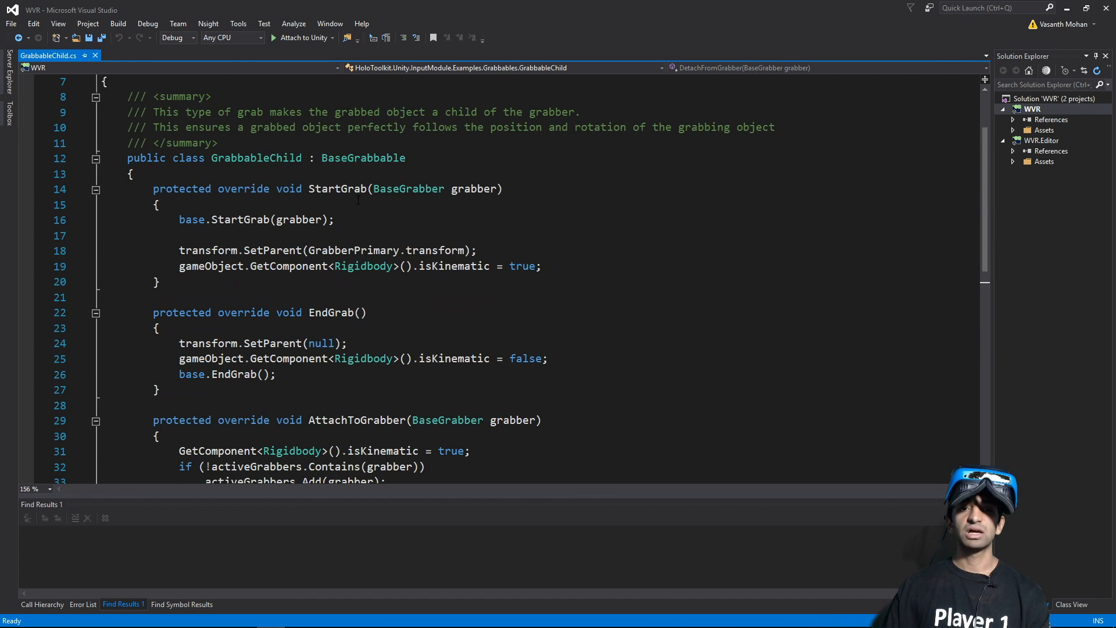
- Jump to the BaseGrabbable base class definition, skim it, and return to GrabbableChild.cs
{"action": "right_click", "coordinate": [362, 159]}
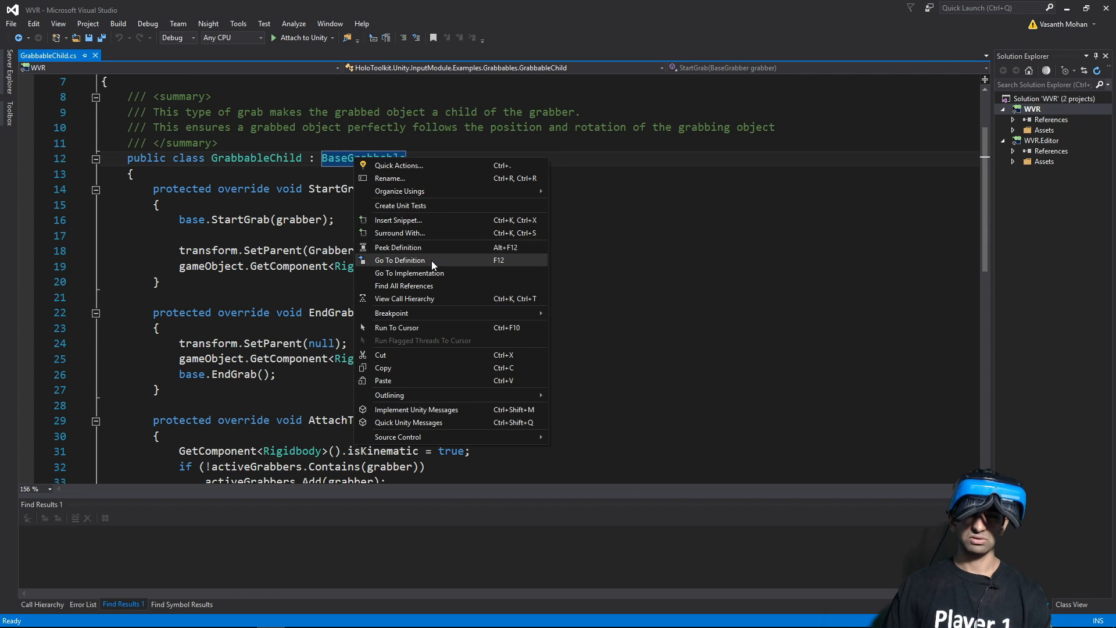
{"action": "left_click", "coordinate": [400, 260]}
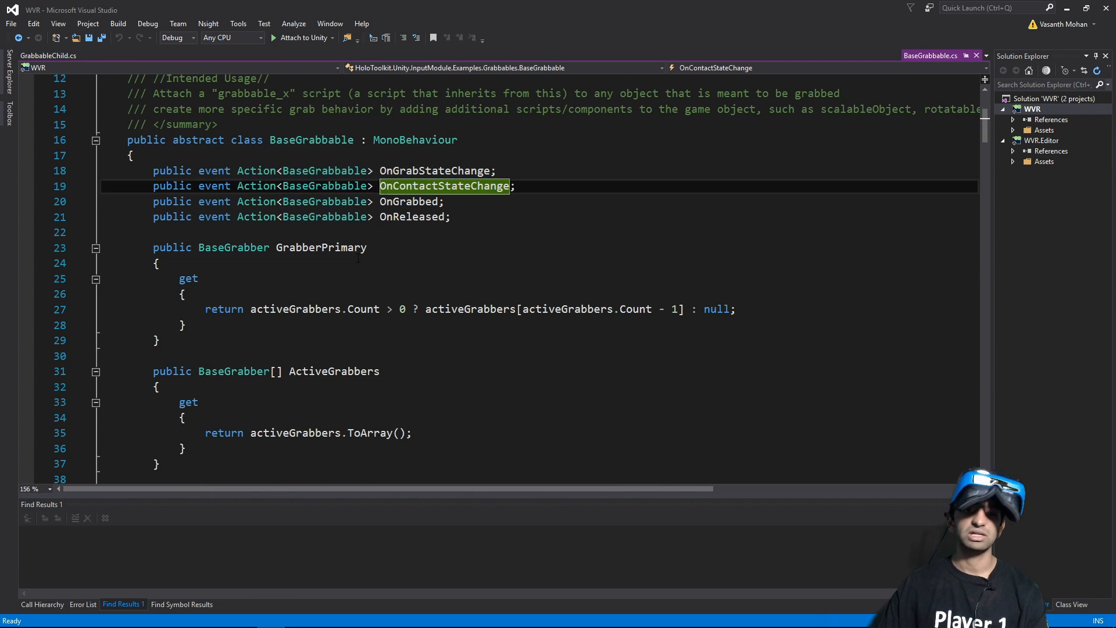
{"action": "scroll", "scroll_direction": "down", "scroll_amount": 3}
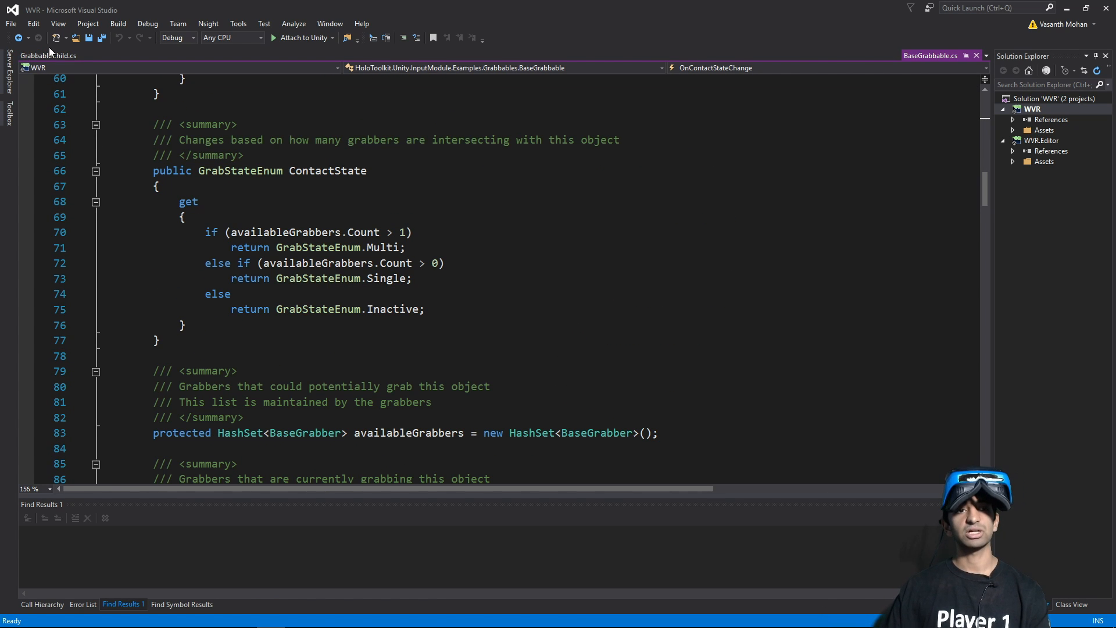
{"action": "left_click", "coordinate": [45, 55]}
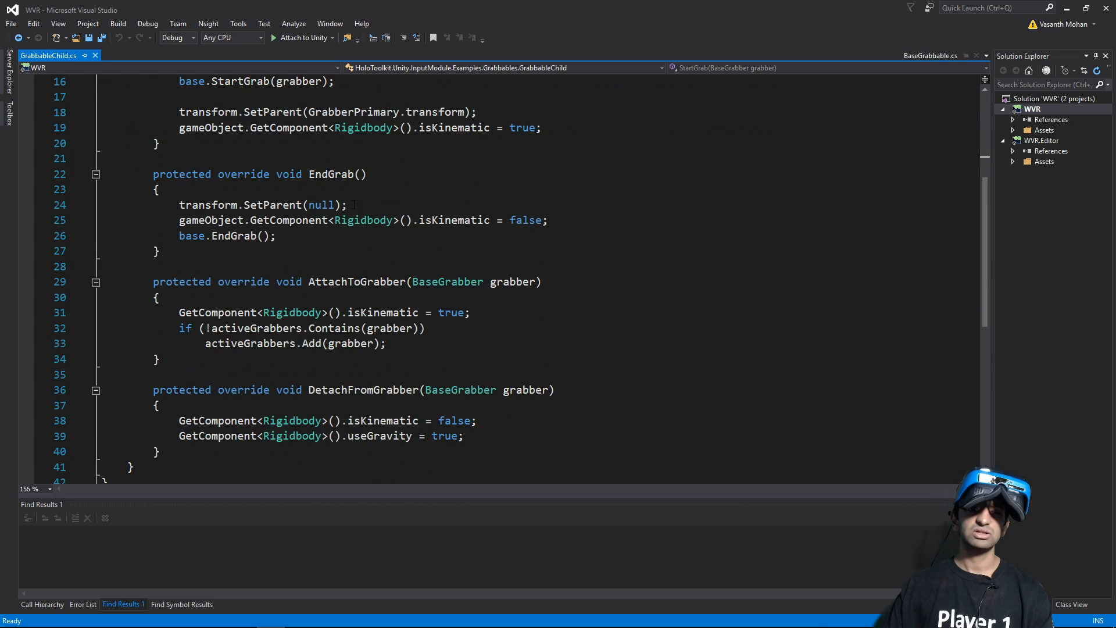